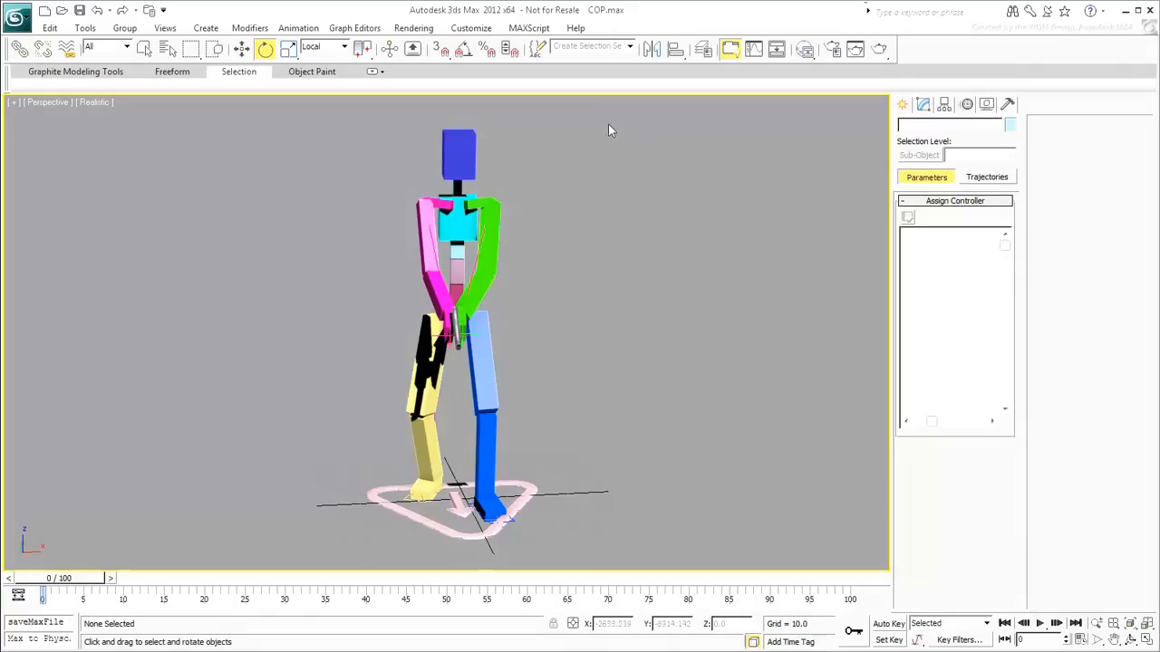
- Drag a selection region around the cop to select all 29 rig parts
{"action": "left_click_drag", "start_coordinate": [609, 128], "coordinate": [280, 559]}
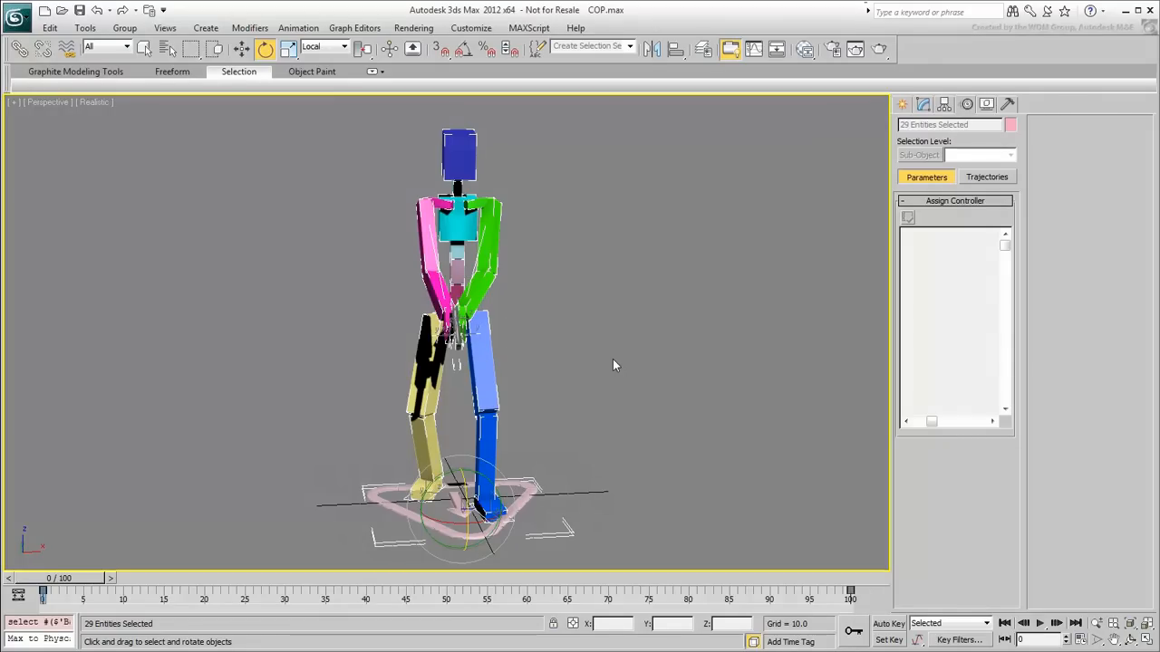
{"action": "mouse_move", "coordinate": [588, 108]}
{"action": "type", "text": "COP"}
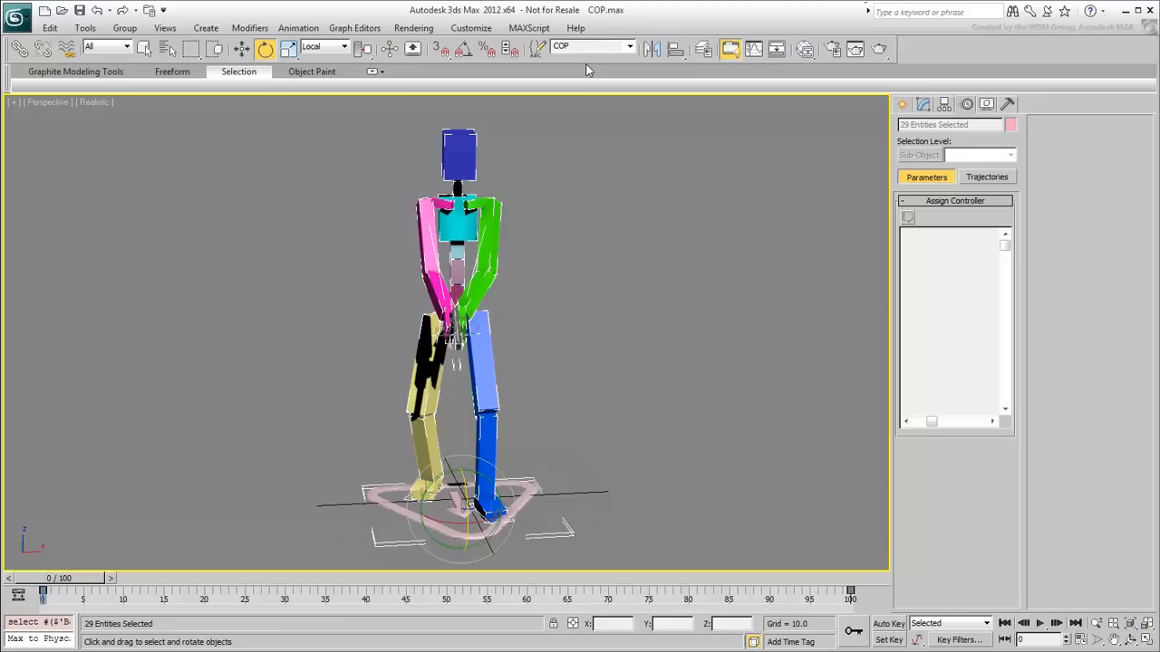
{"action": "mouse_move", "coordinate": [725, 374]}
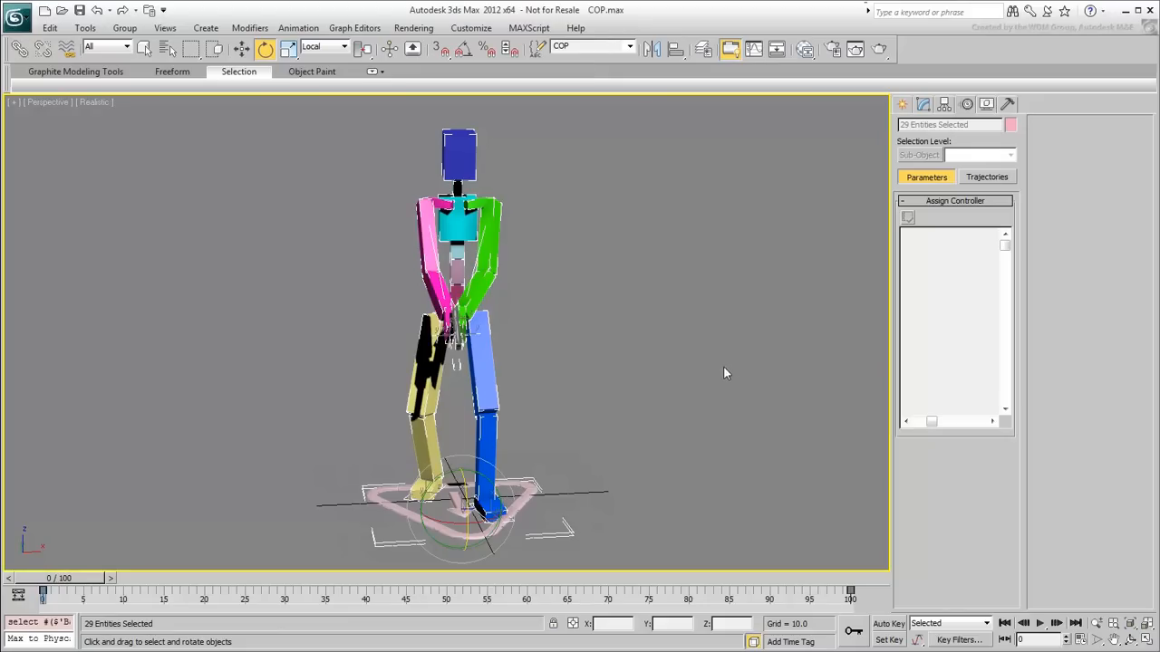
{"action": "mouse_move", "coordinate": [725, 386]}
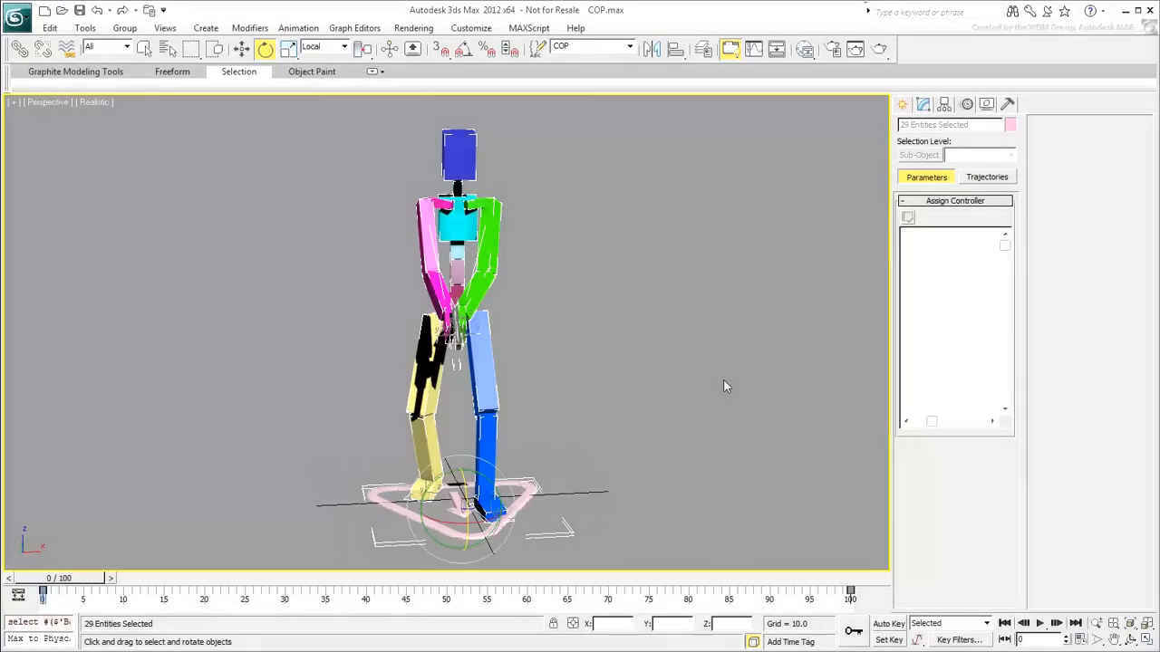
- Turn on Auto Key and set key filters to Position, Rotation and IK Parameters
{"action": "left_click", "coordinate": [725, 385]}
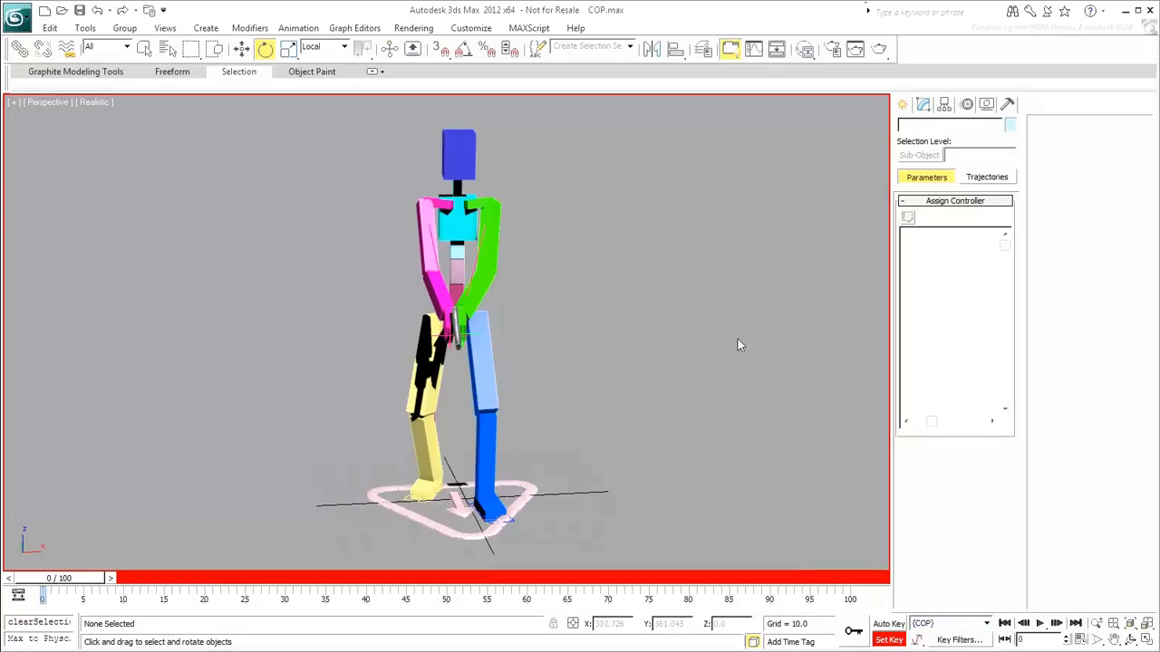
{"action": "mouse_move", "coordinate": [725, 359]}
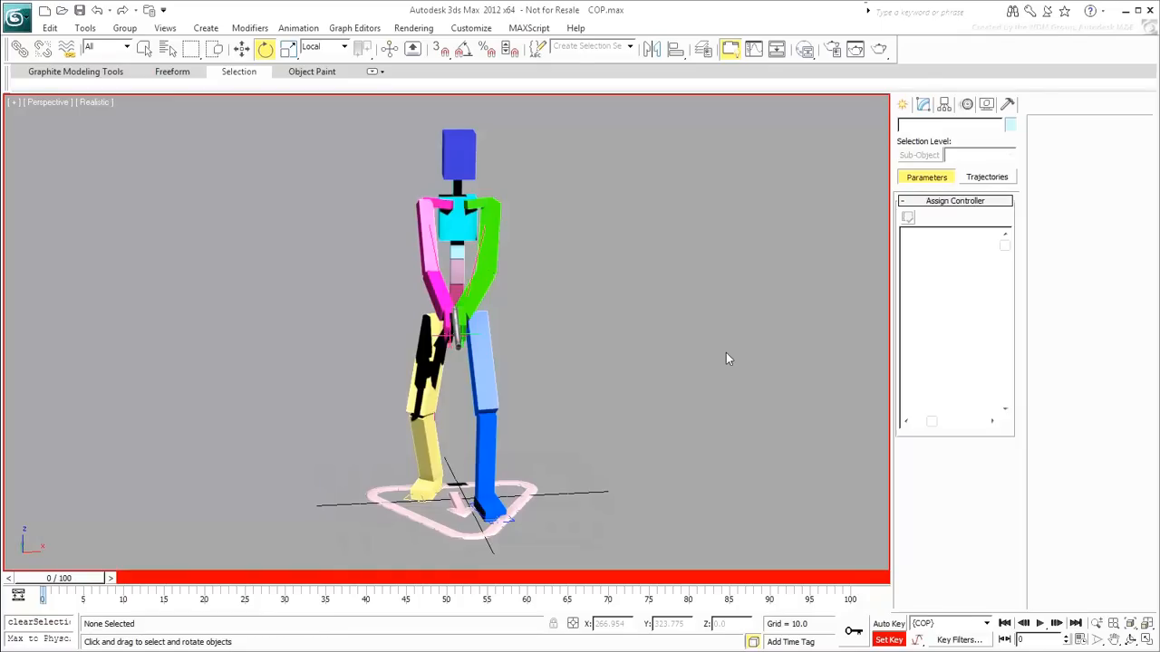
{"action": "mouse_move", "coordinate": [825, 516]}
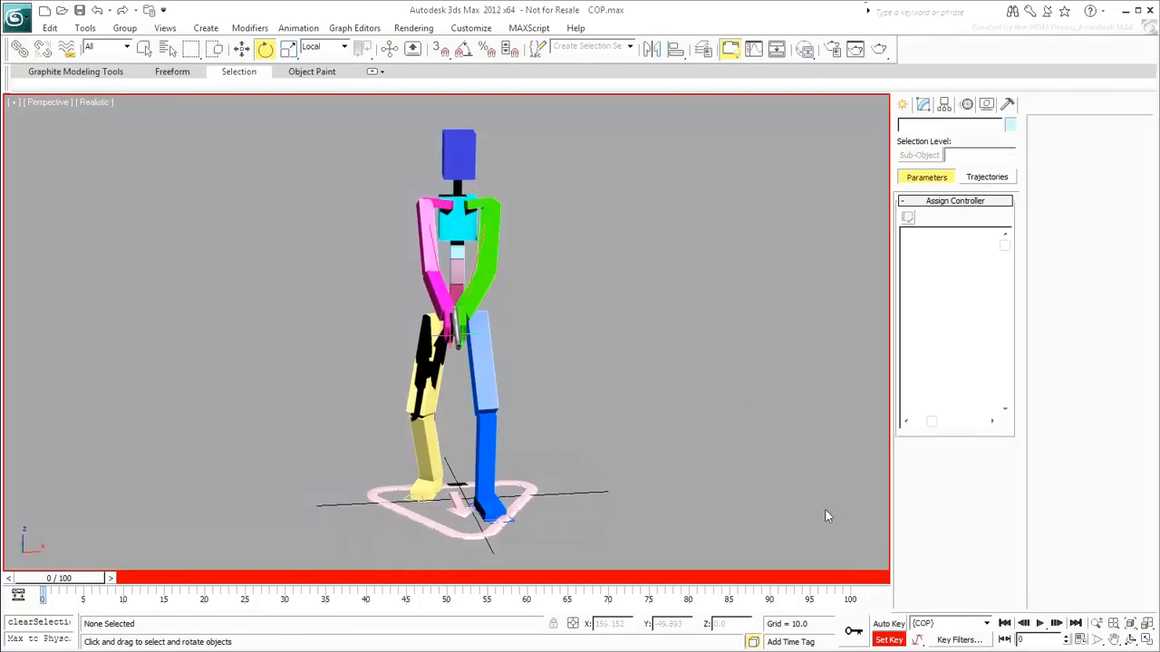
{"action": "left_click", "coordinate": [959, 640]}
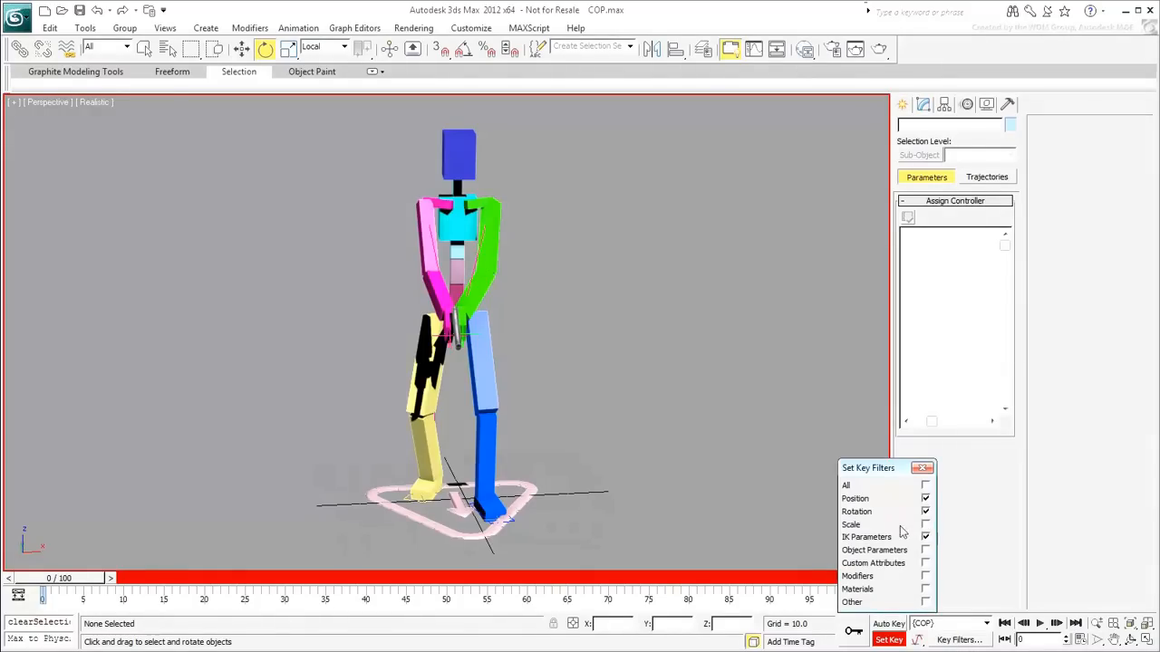
{"action": "left_click", "coordinate": [923, 467]}
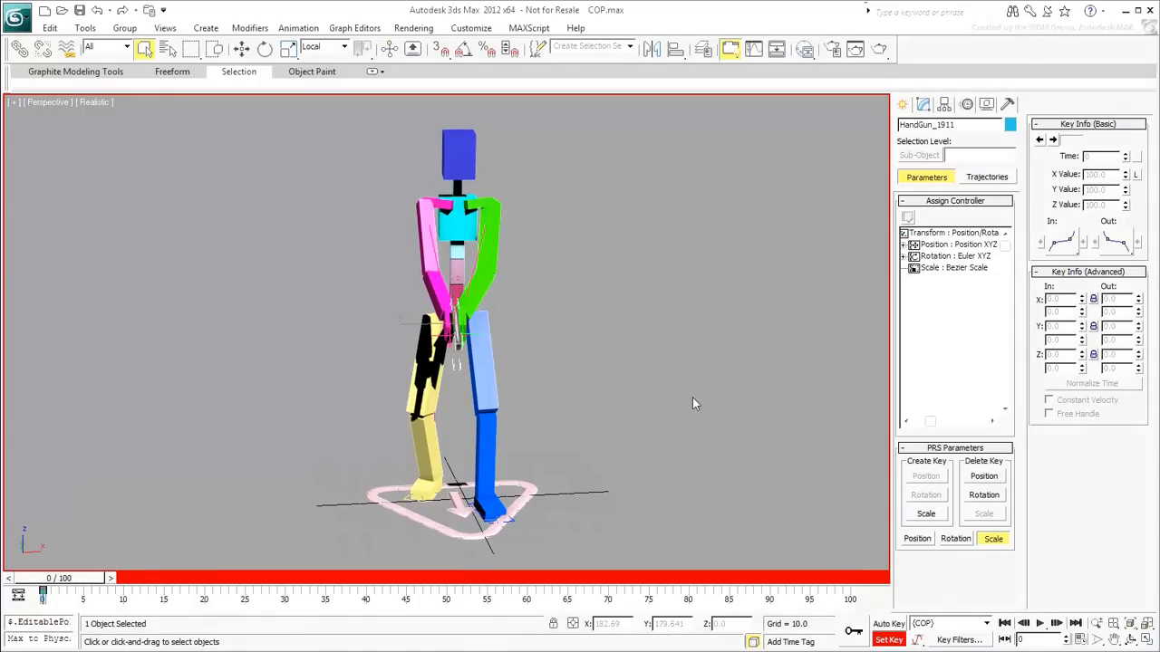
- Key the two-handed grip pose at frame 0, then select HandGun_1911
{"action": "key", "text": "k"}
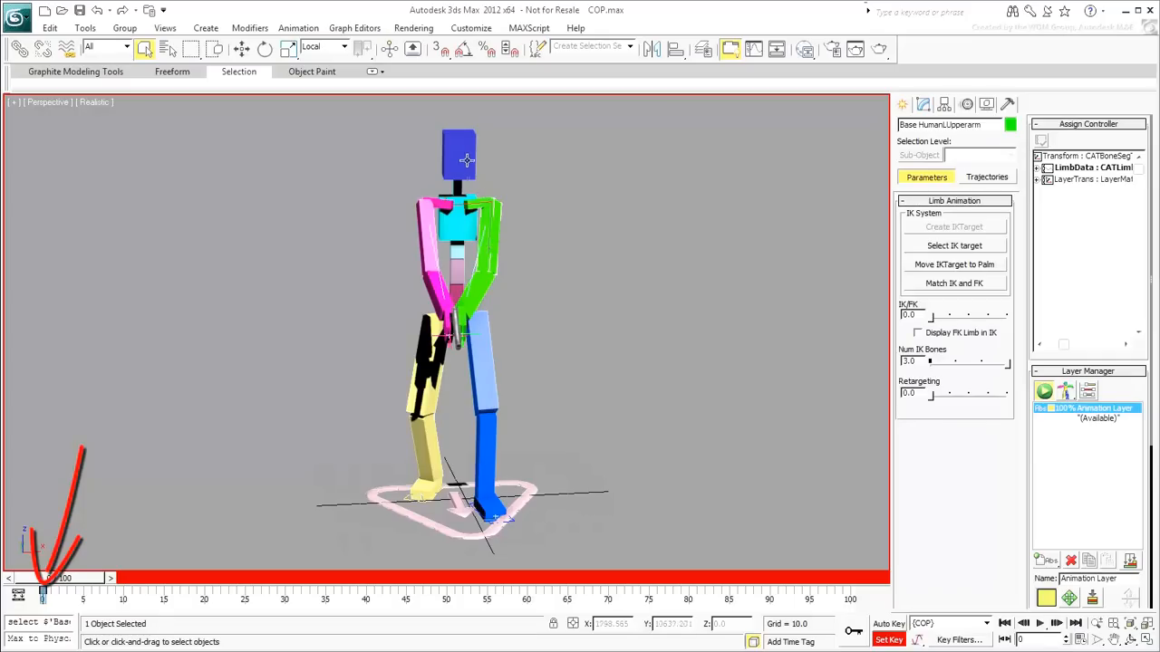
{"action": "left_click", "coordinate": [459, 154]}
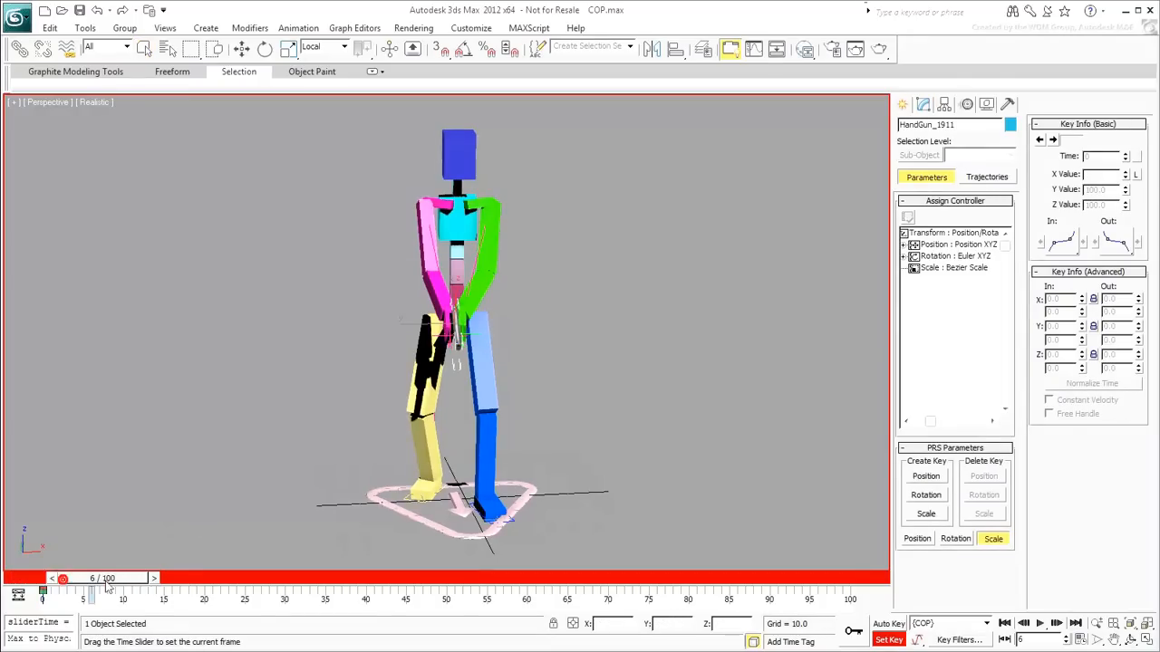
- Key HandGun_1911 at frame 10 and scrub around frames 6–12 to review
{"action": "left_click_drag", "start_coordinate": [62, 579], "coordinate": [123, 578]}
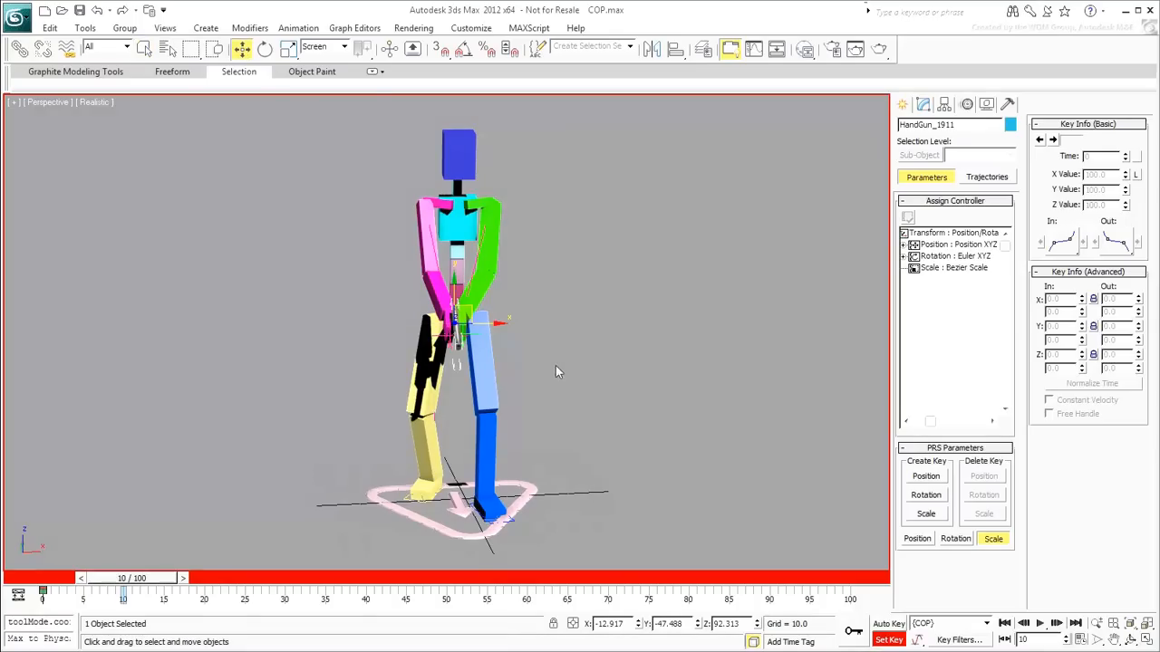
{"action": "left_click", "coordinate": [324, 47]}
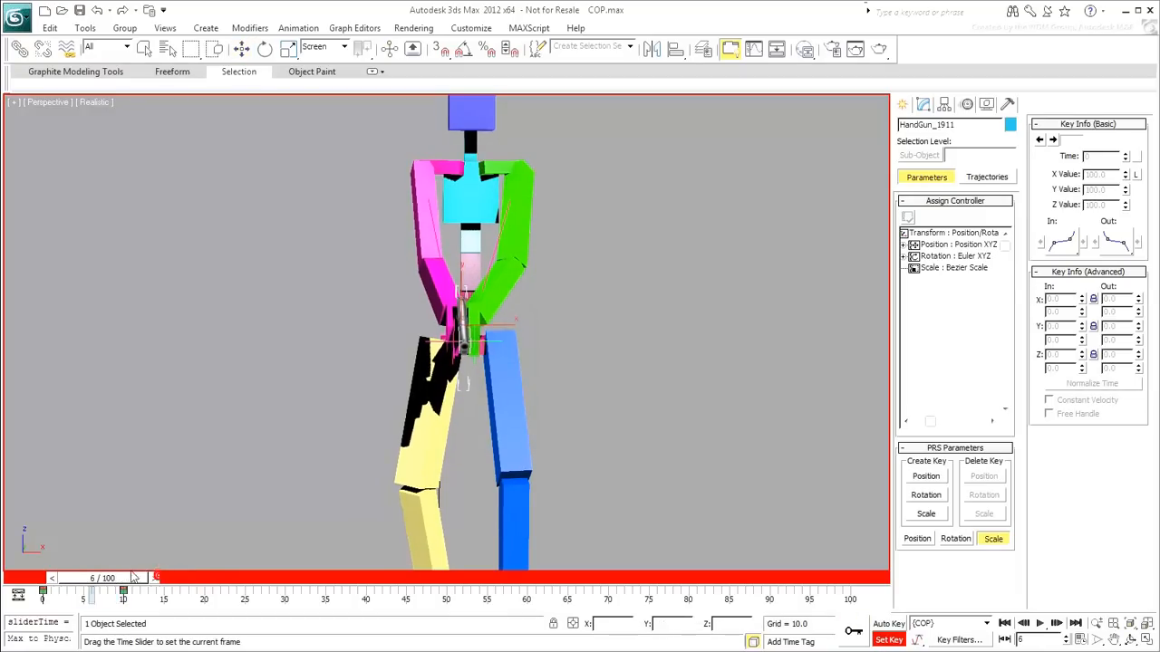
{"action": "left_click_drag", "start_coordinate": [134, 577], "coordinate": [172, 577]}
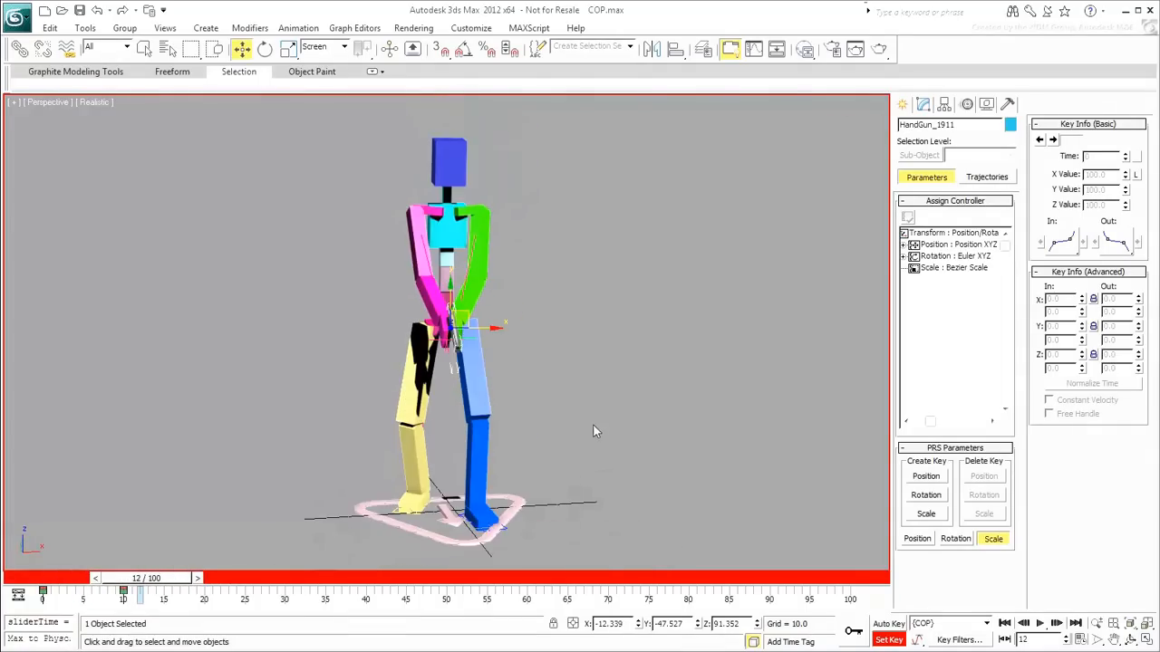
{"action": "left_click_drag", "start_coordinate": [141, 590], "coordinate": [123, 590]}
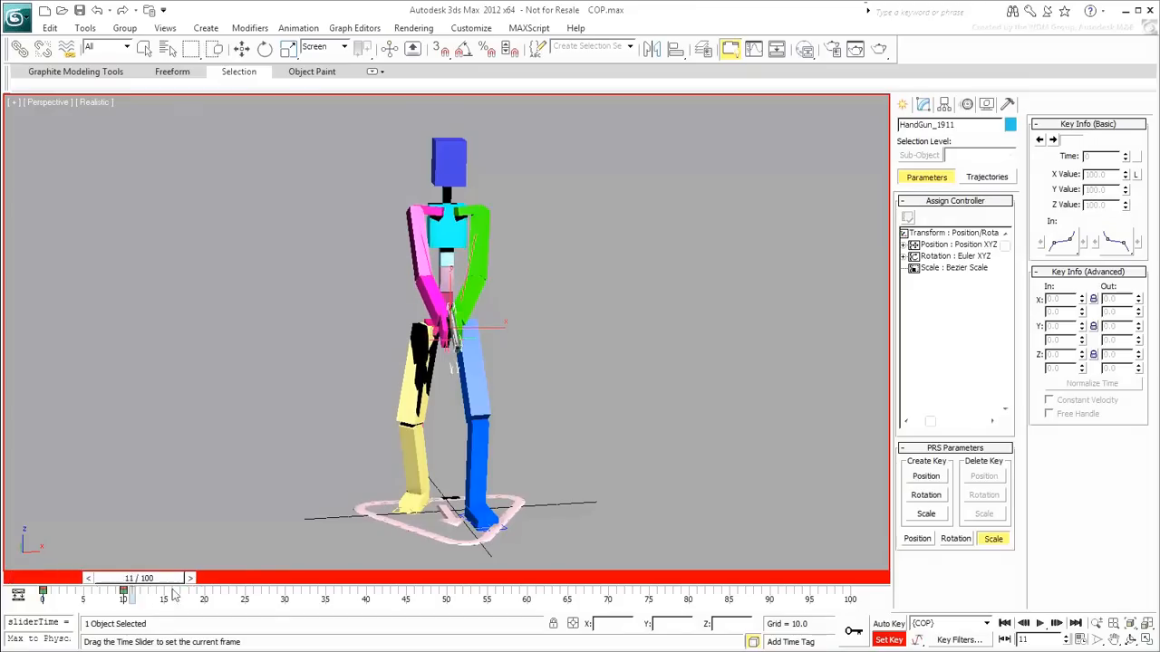
- At frame 55, move HandGun_1911 out in front of the cop at aim height
{"action": "left_click_drag", "start_coordinate": [122, 589], "coordinate": [480, 589]}
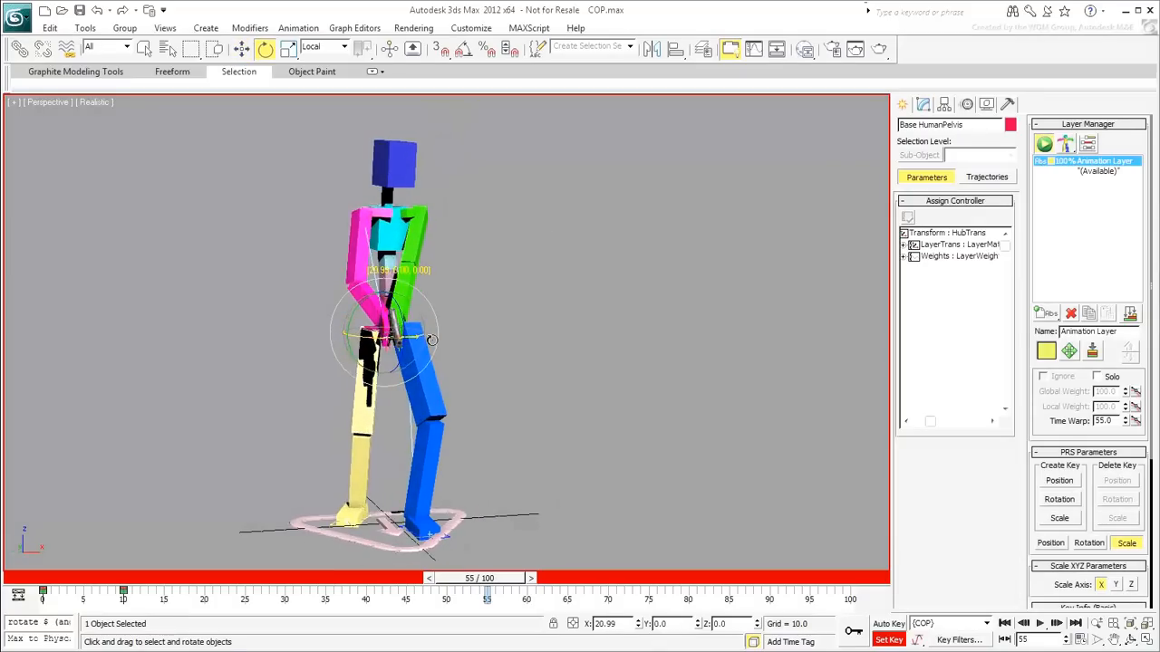
{"action": "right_click", "coordinate": [421, 376]}
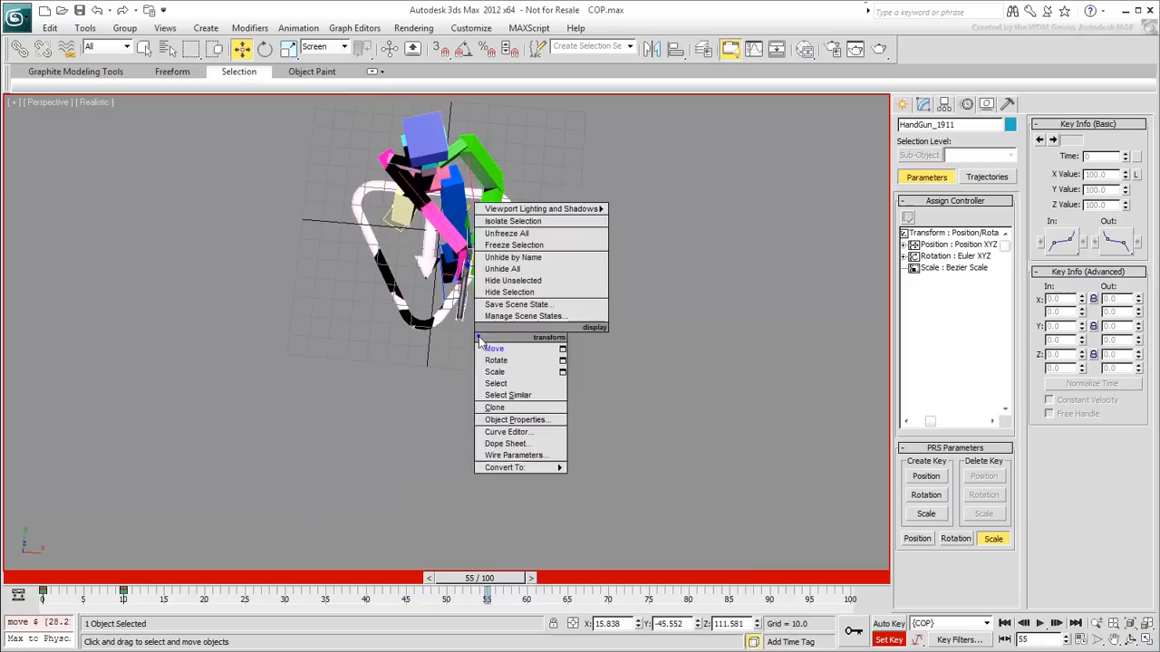
{"action": "left_click", "coordinate": [496, 360]}
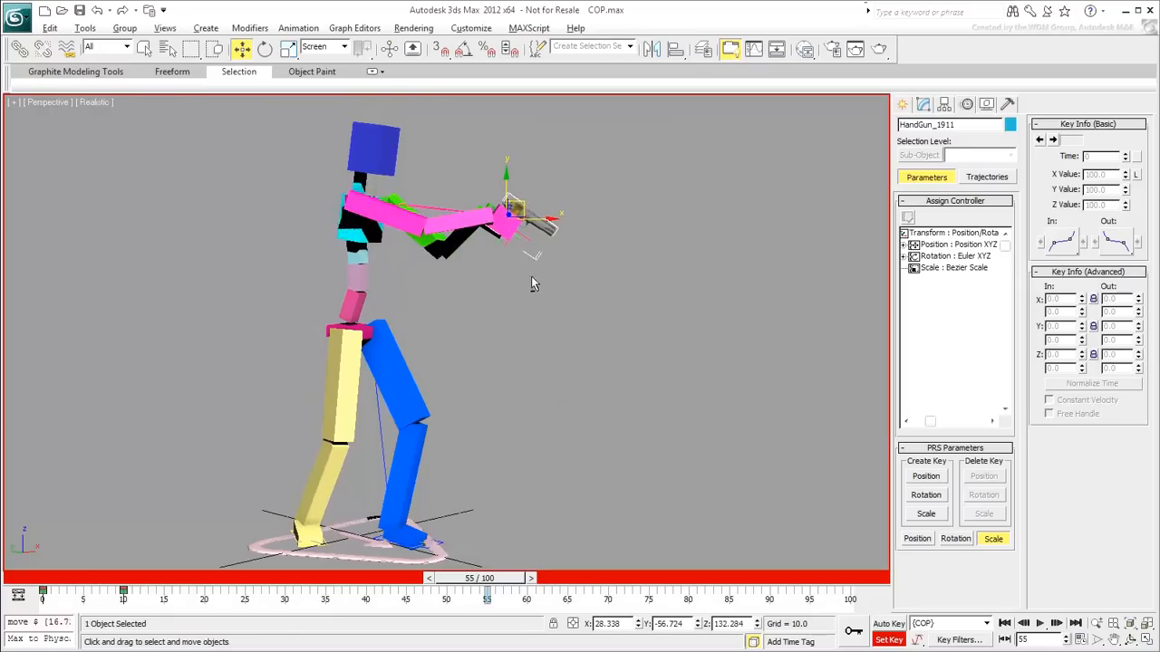
{"action": "left_click", "coordinate": [263, 49]}
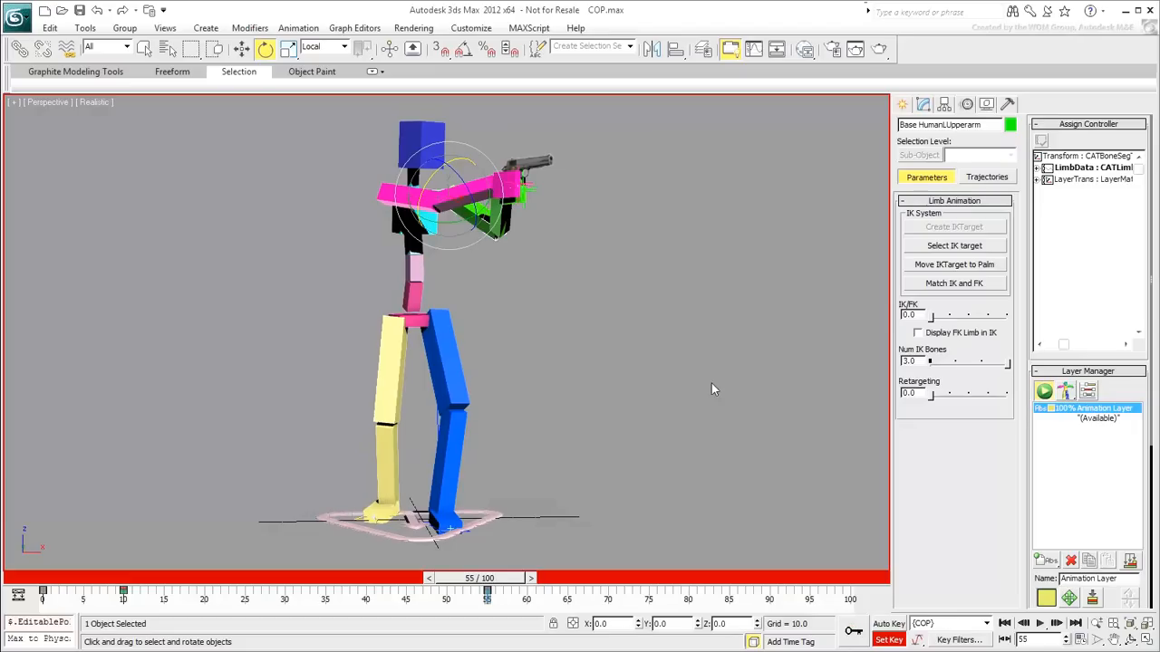
{"action": "left_click_drag", "start_coordinate": [487, 590], "coordinate": [485, 590]}
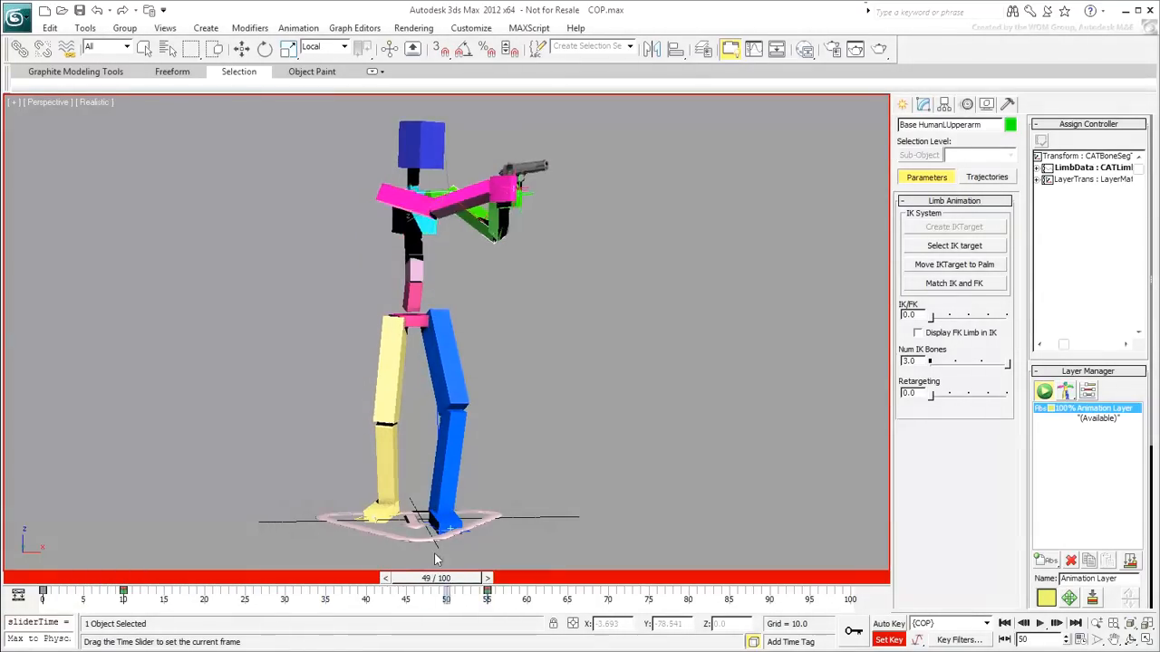
{"action": "left_click_drag", "start_coordinate": [446, 589], "coordinate": [334, 589]}
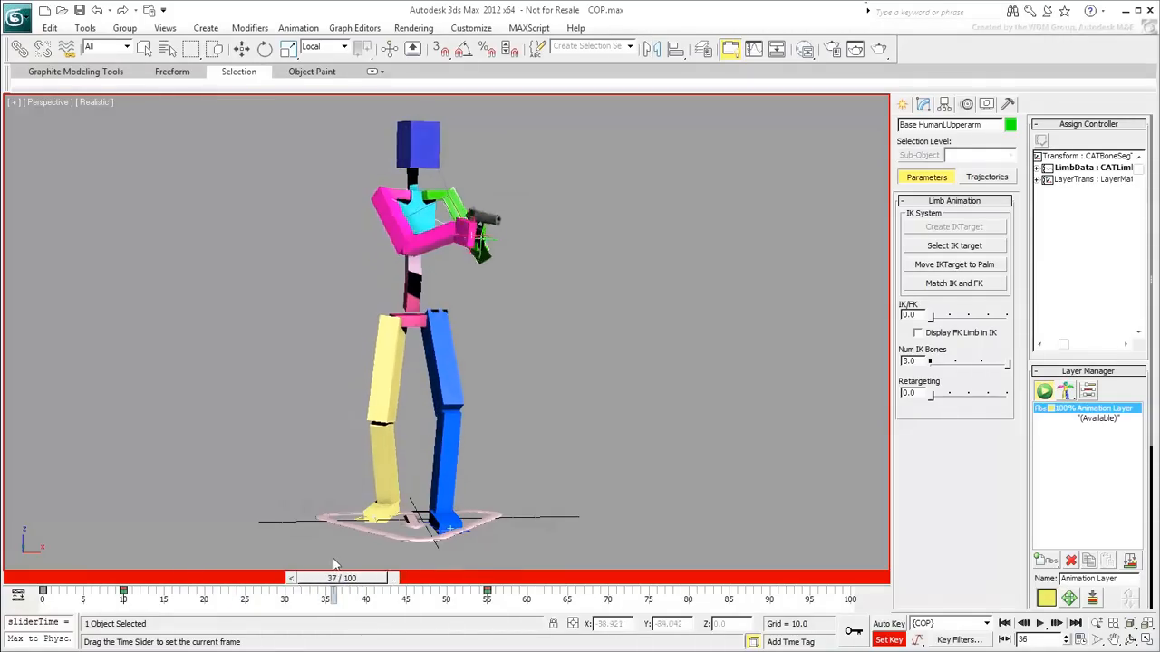
{"action": "left_click_drag", "start_coordinate": [334, 577], "coordinate": [444, 577]}
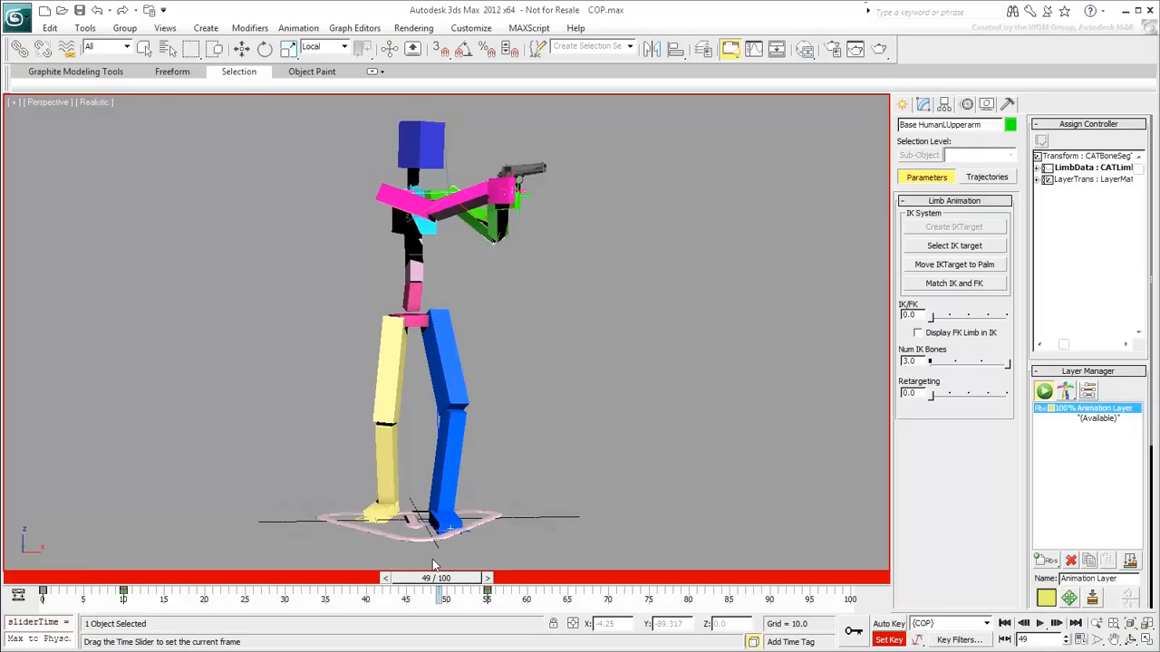
{"action": "left_click_drag", "start_coordinate": [444, 595], "coordinate": [204, 595]}
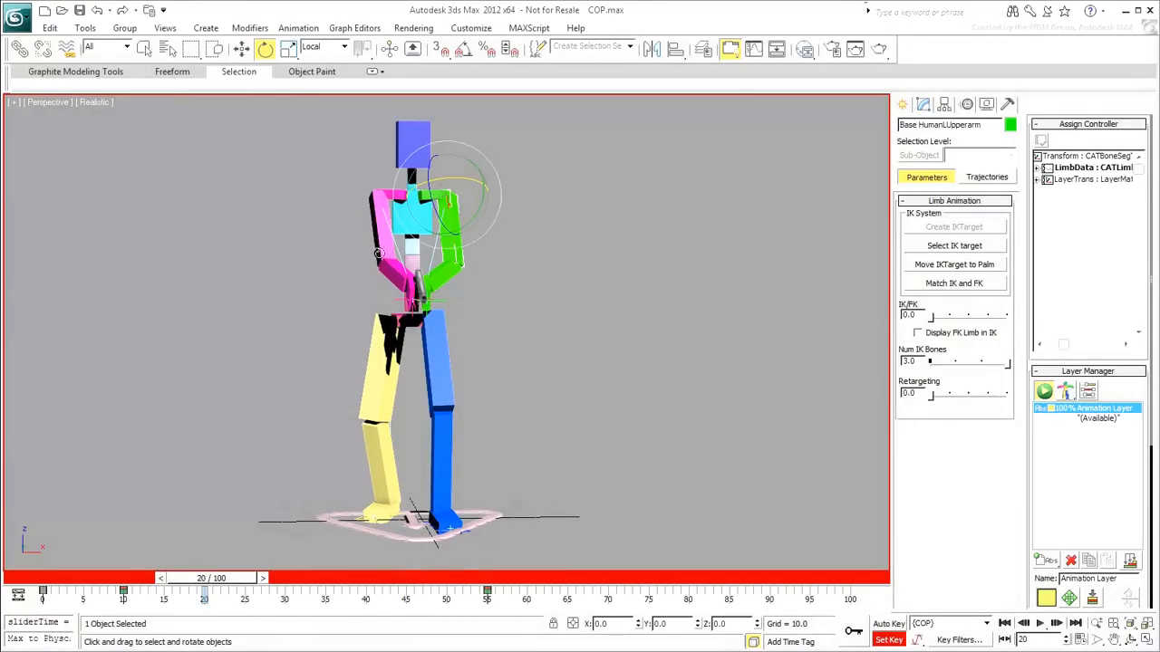
- Rotate the HumanHead to key a head tilt around frame 20
{"action": "left_click", "coordinate": [414, 145]}
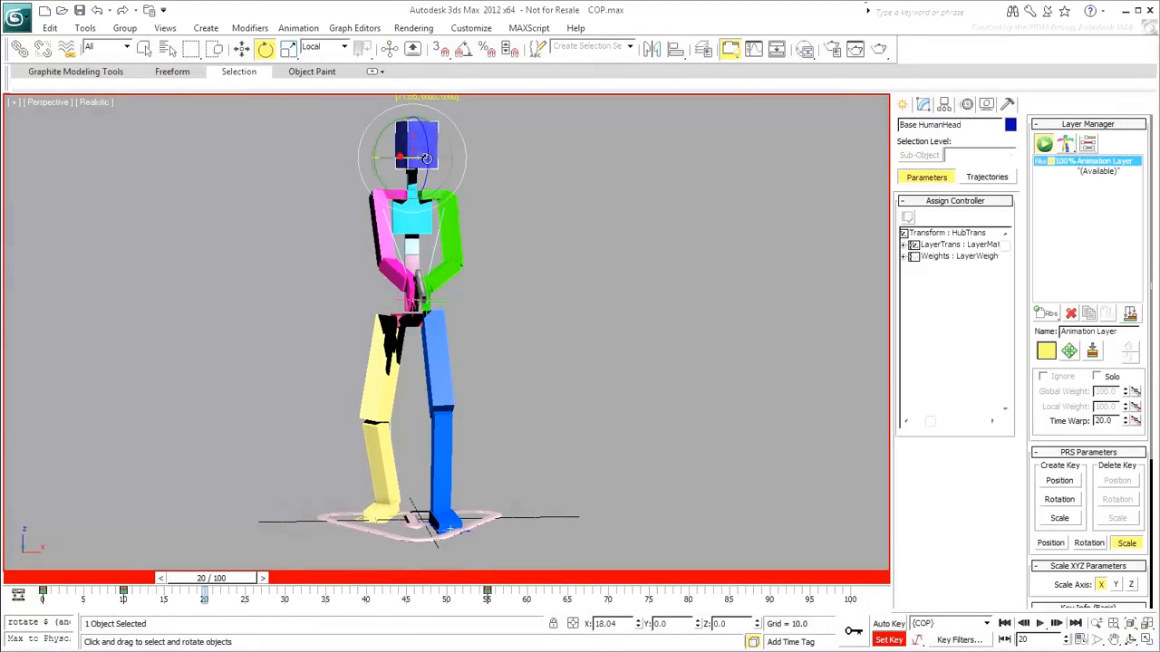
{"action": "left_click_drag", "start_coordinate": [426, 158], "coordinate": [451, 163]}
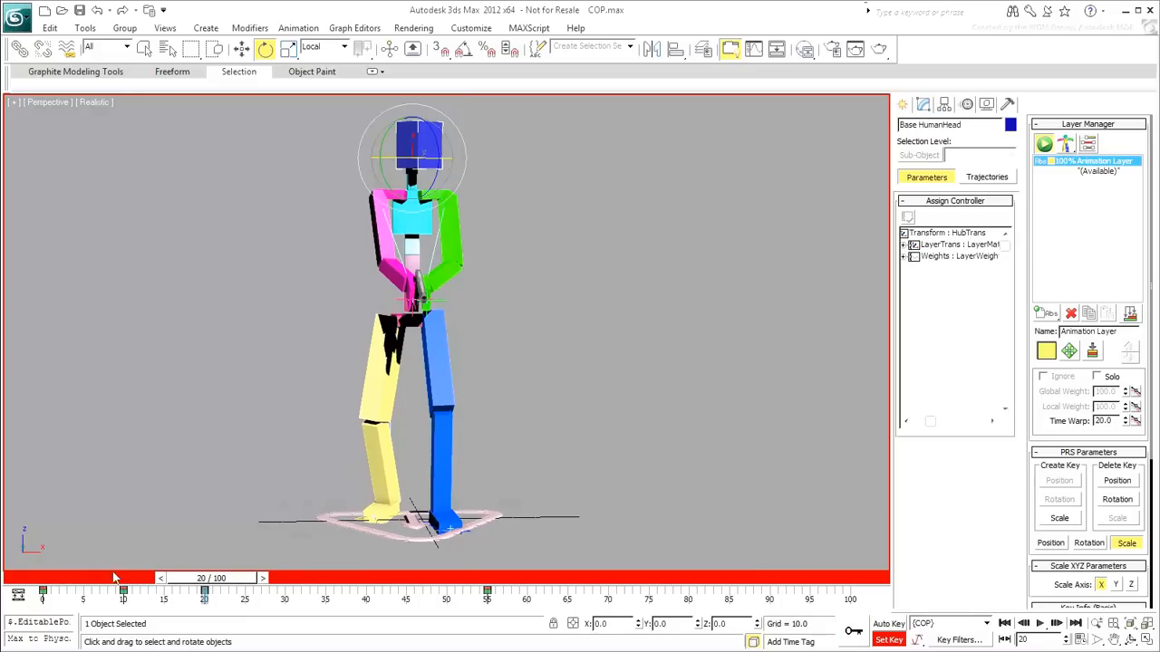
{"action": "left_click_drag", "start_coordinate": [204, 590], "coordinate": [179, 590]}
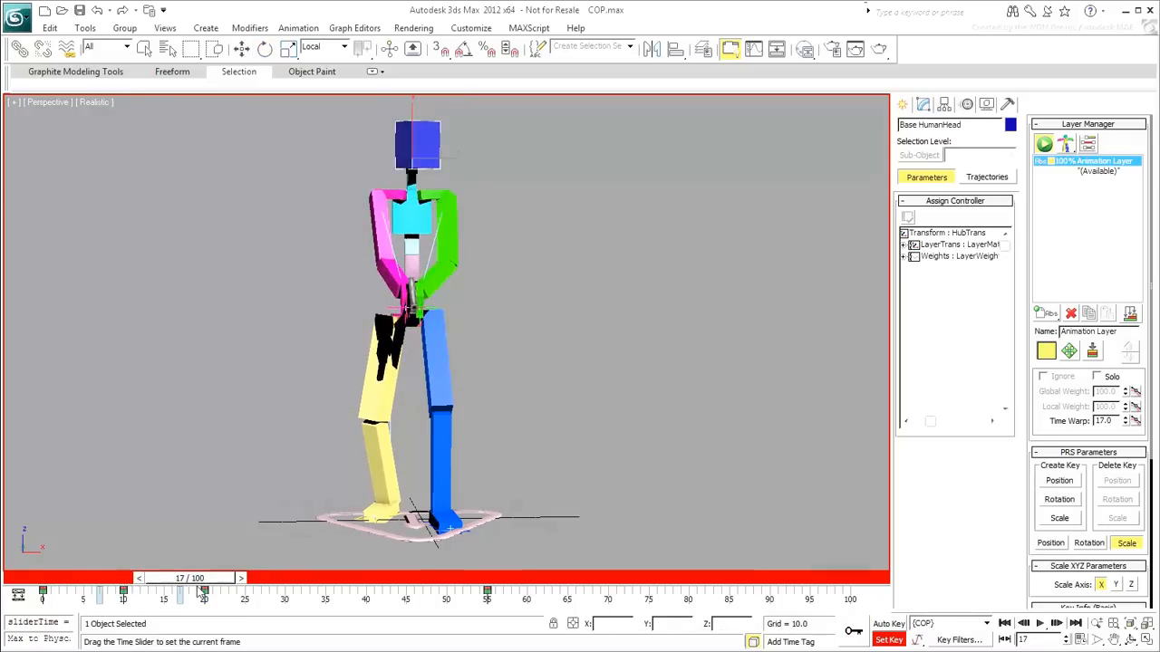
- Scrub between frames 12 and 60 to preview the raise into aiming, ending at 56
{"action": "left_click_drag", "start_coordinate": [202, 594], "coordinate": [413, 594]}
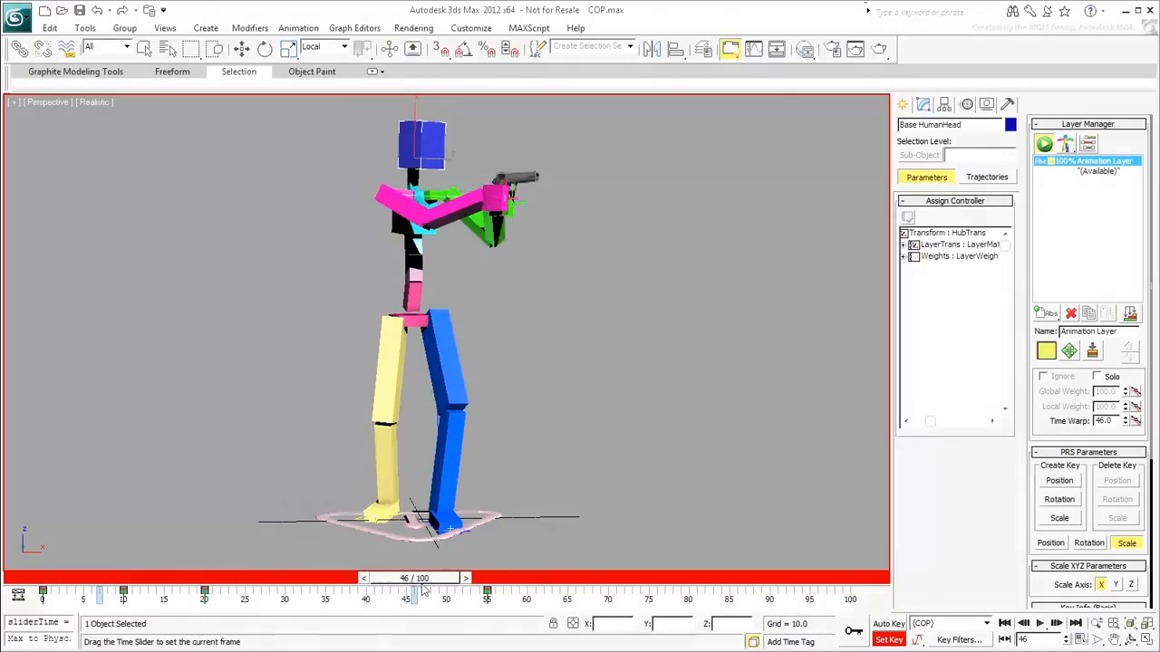
{"action": "left_click_drag", "start_coordinate": [412, 578], "coordinate": [140, 578]}
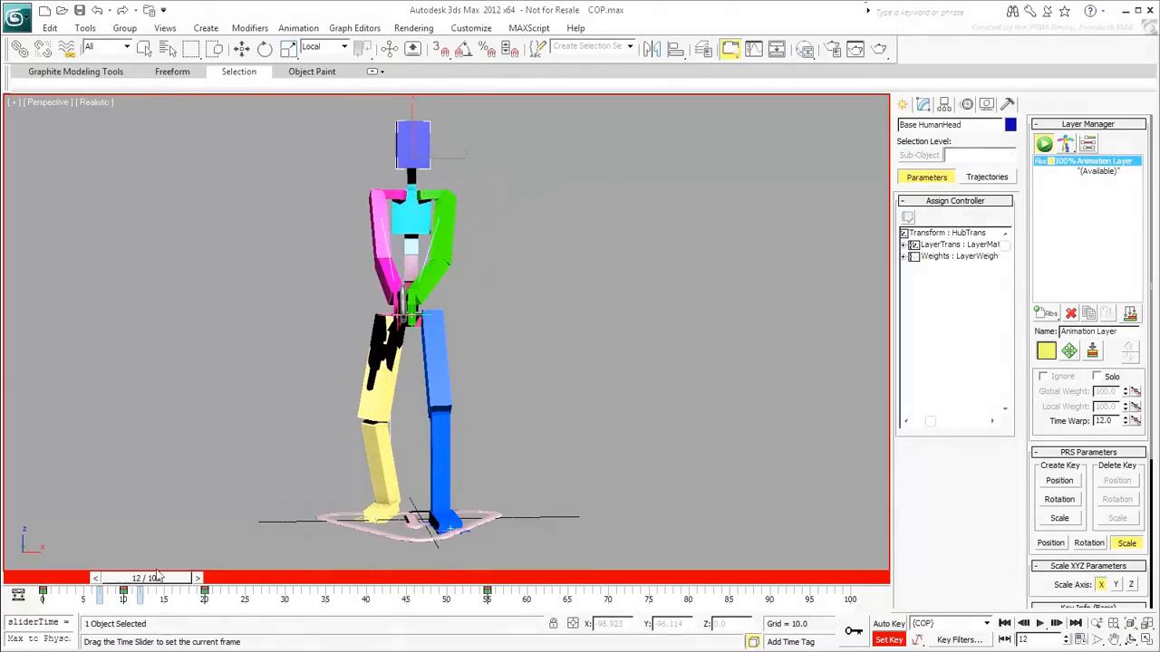
{"action": "left_click_drag", "start_coordinate": [141, 578], "coordinate": [322, 578]}
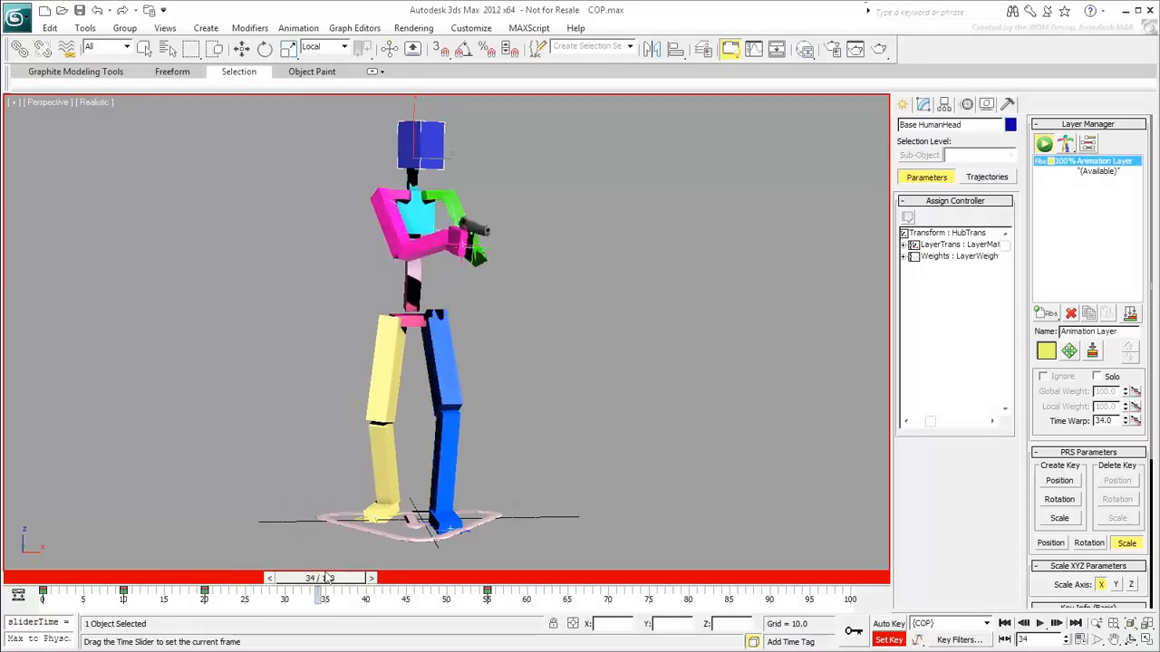
{"action": "left_click_drag", "start_coordinate": [324, 578], "coordinate": [405, 579]}
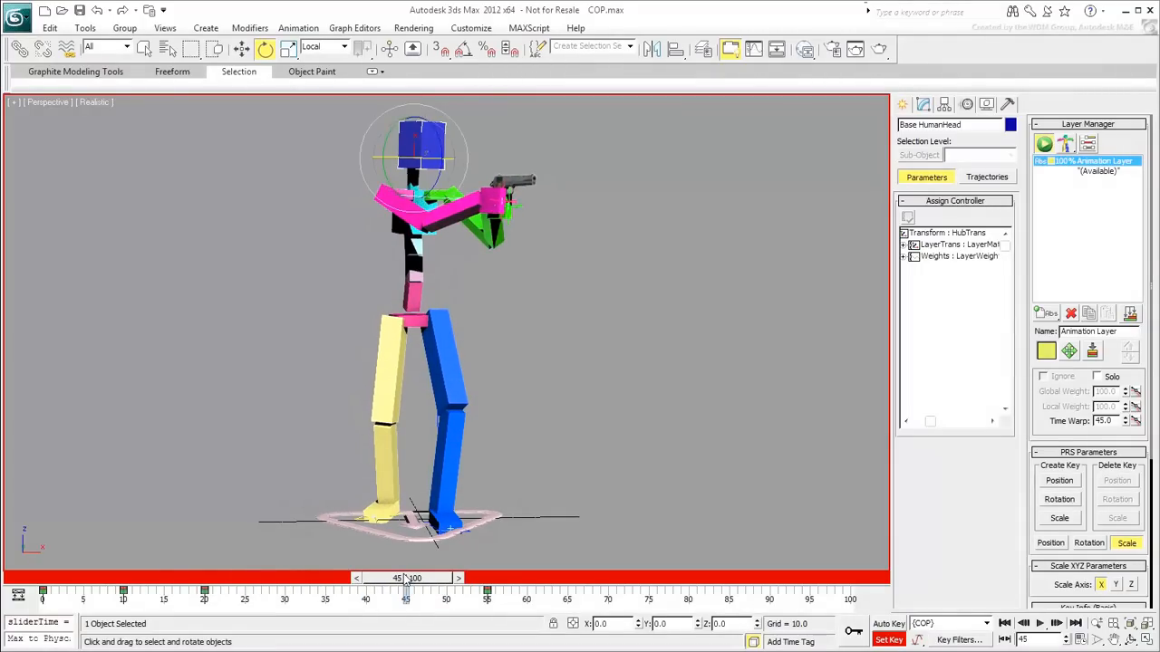
{"action": "left_click_drag", "start_coordinate": [405, 593], "coordinate": [528, 593]}
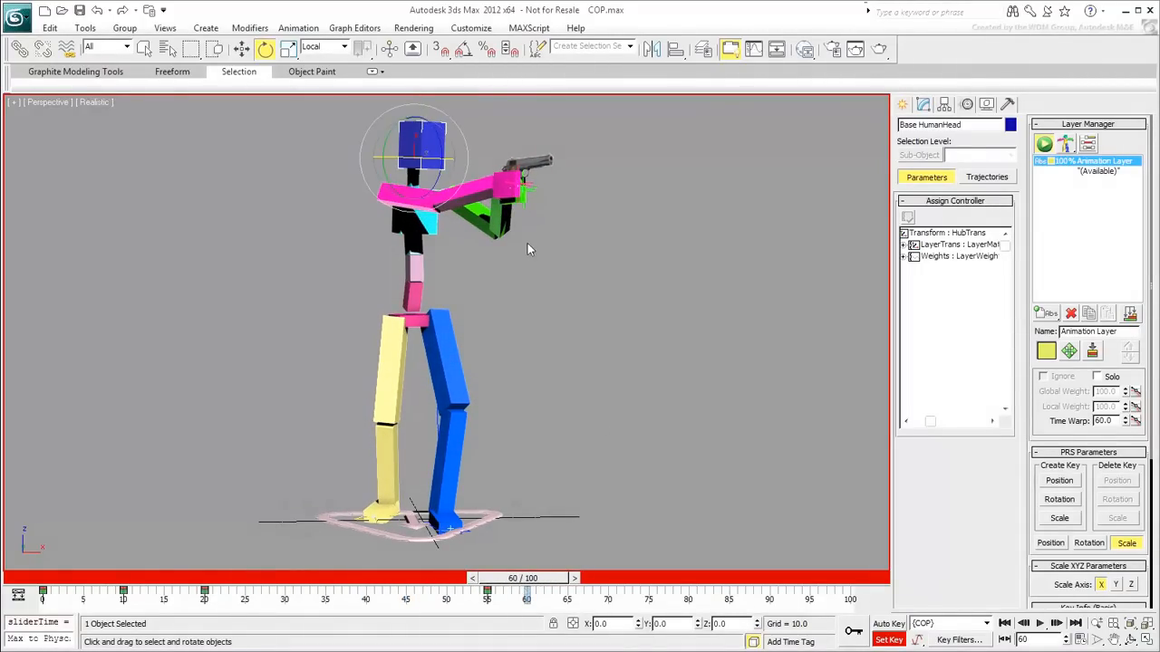
{"action": "left_click_drag", "start_coordinate": [530, 249], "coordinate": [541, 179]}
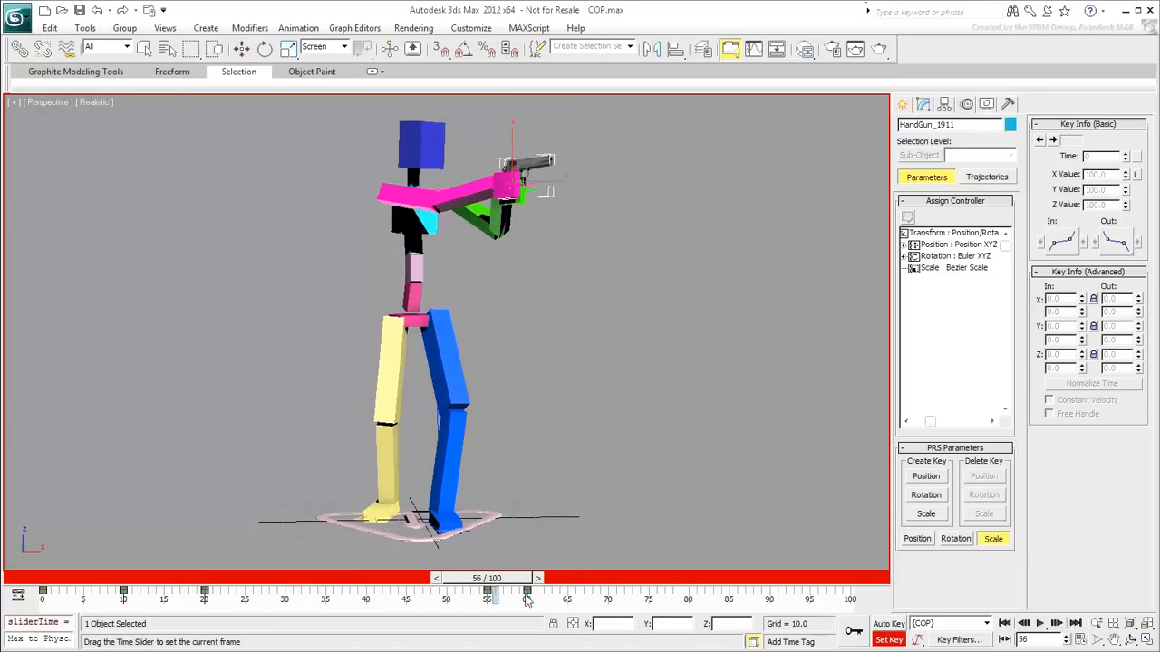
- Rotate the head at frame 68 to hold the aim, checking against frame 66
{"action": "left_click_drag", "start_coordinate": [494, 596], "coordinate": [526, 596]}
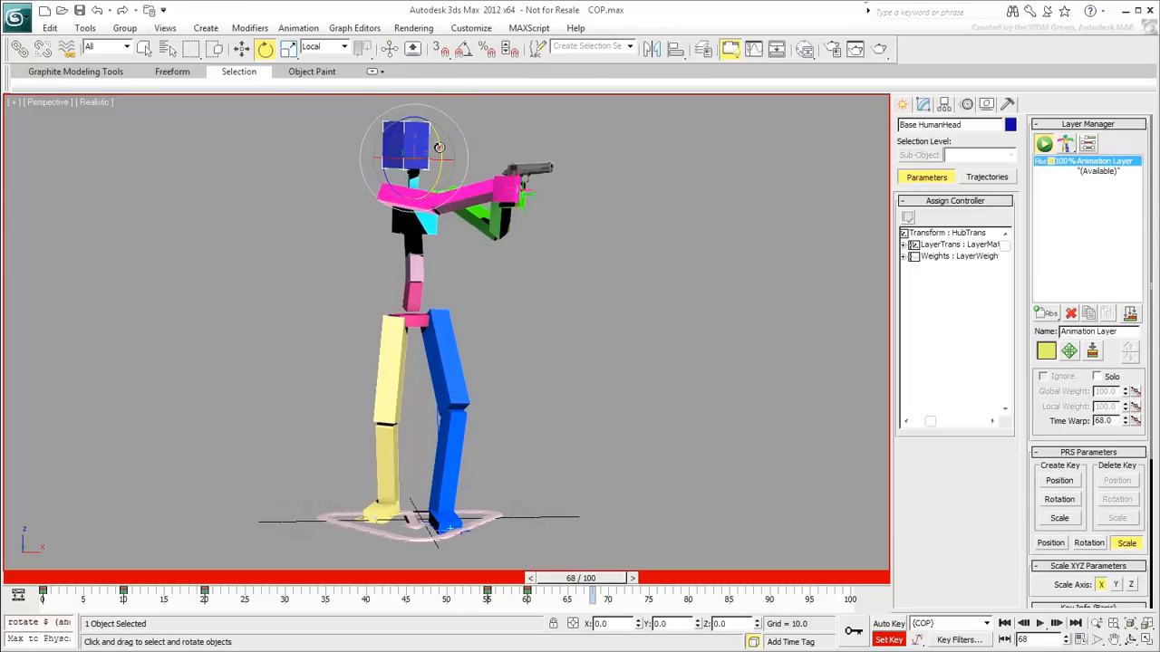
{"action": "left_click_drag", "start_coordinate": [439, 147], "coordinate": [383, 138]}
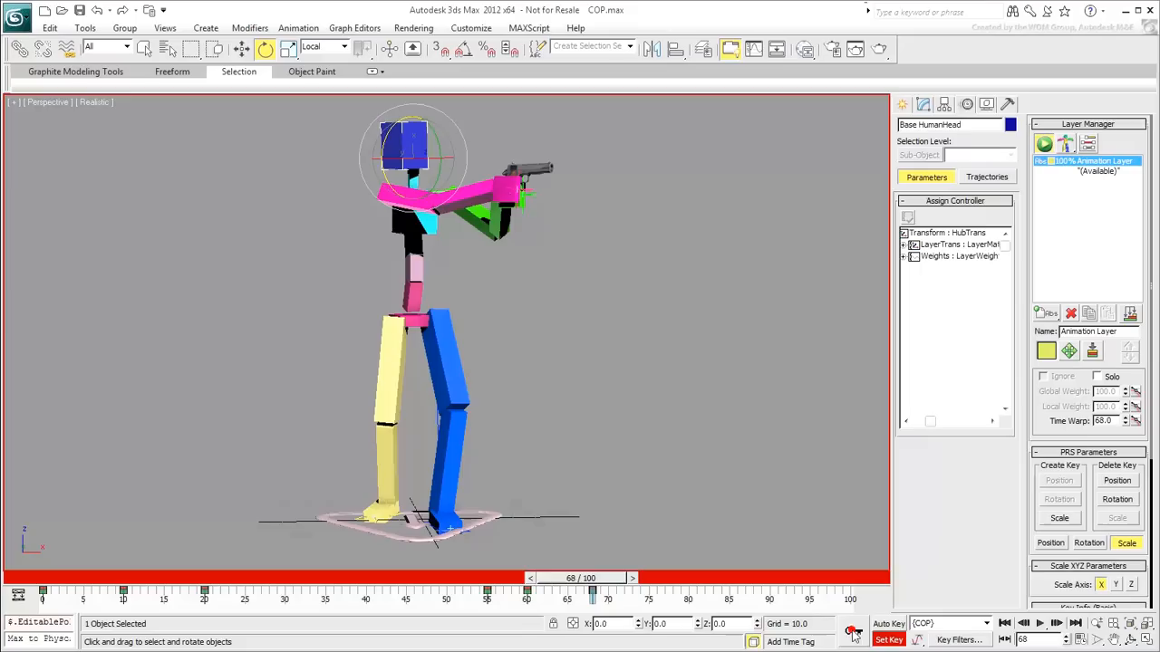
{"action": "left_click_drag", "start_coordinate": [594, 578], "coordinate": [526, 578]}
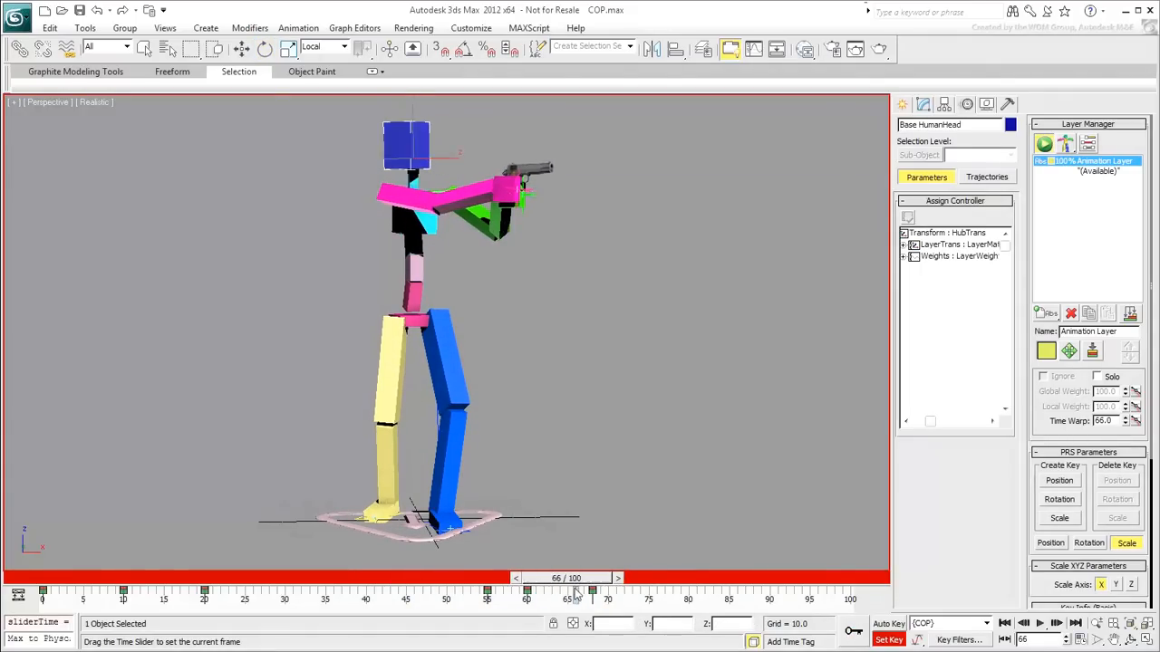
{"action": "left_click_drag", "start_coordinate": [575, 587], "coordinate": [592, 587]}
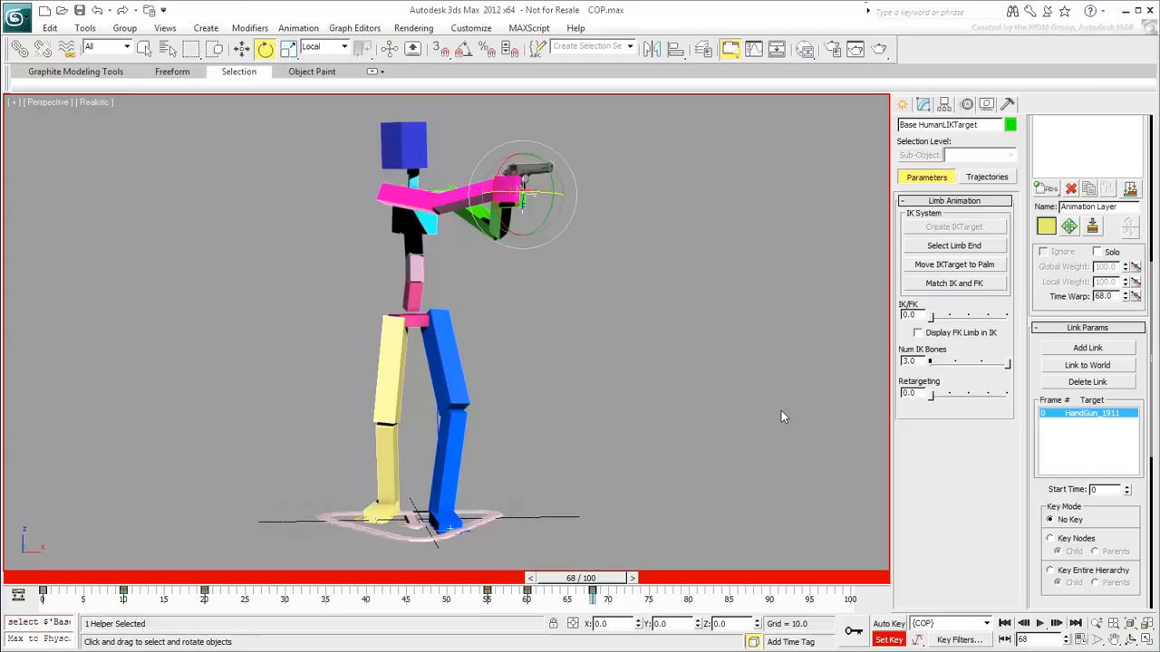
{"action": "mouse_move", "coordinate": [795, 409]}
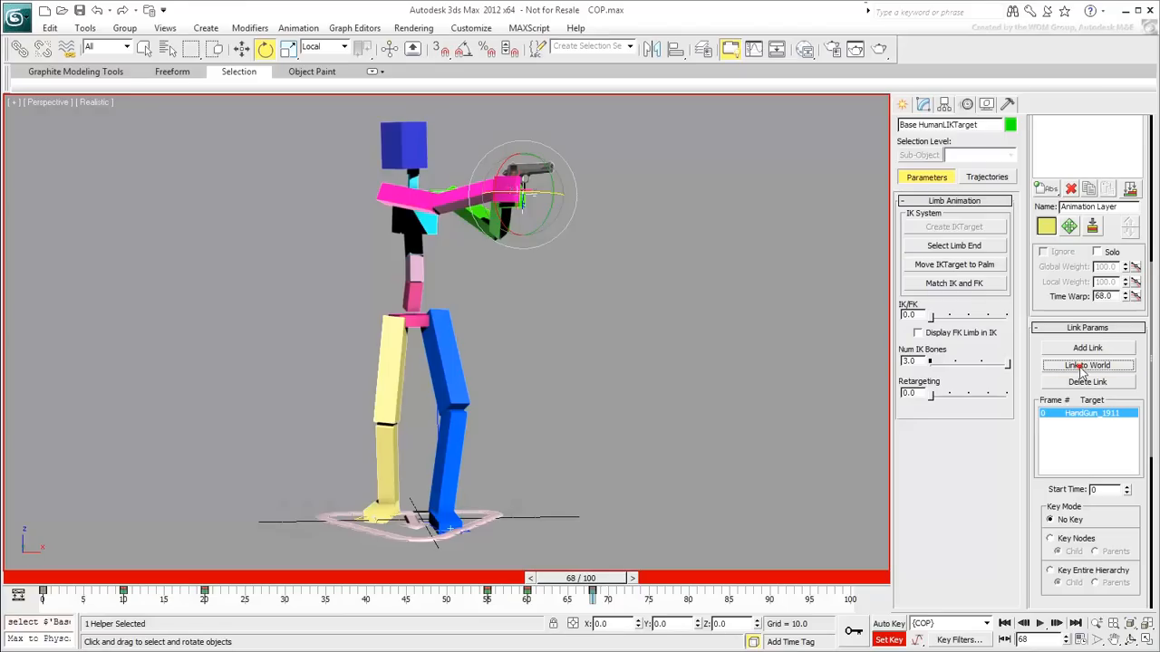
- Link the hand IK target to World at frame 68, then go to frame 80
{"action": "left_click", "coordinate": [1086, 364]}
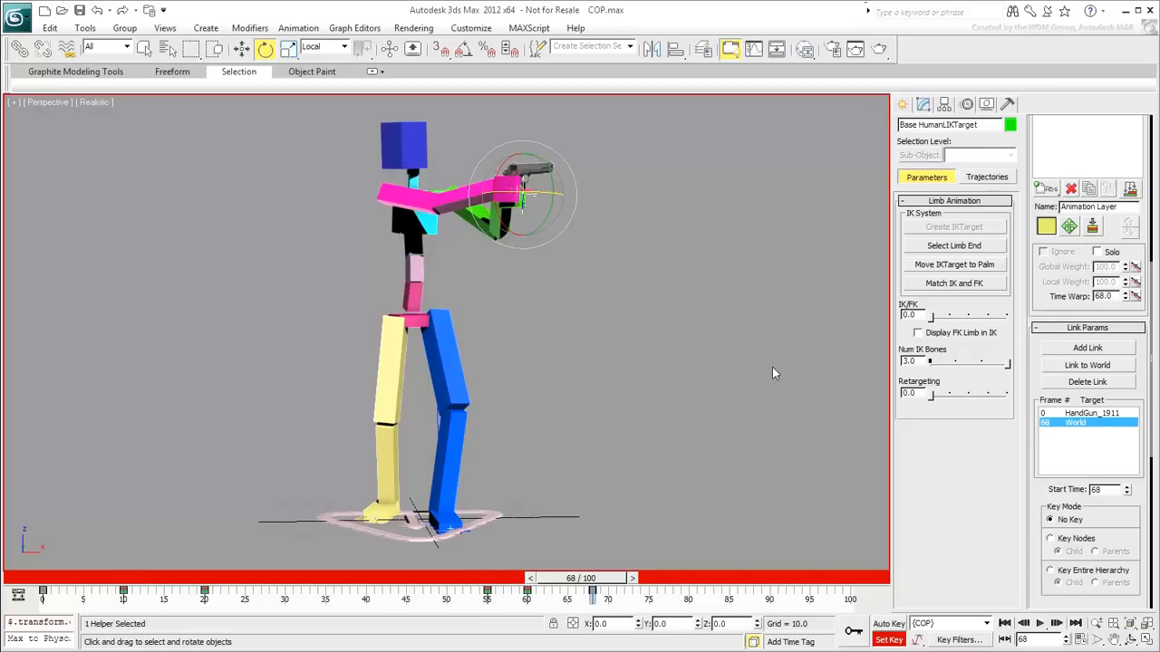
{"action": "left_click_drag", "start_coordinate": [593, 593], "coordinate": [686, 594]}
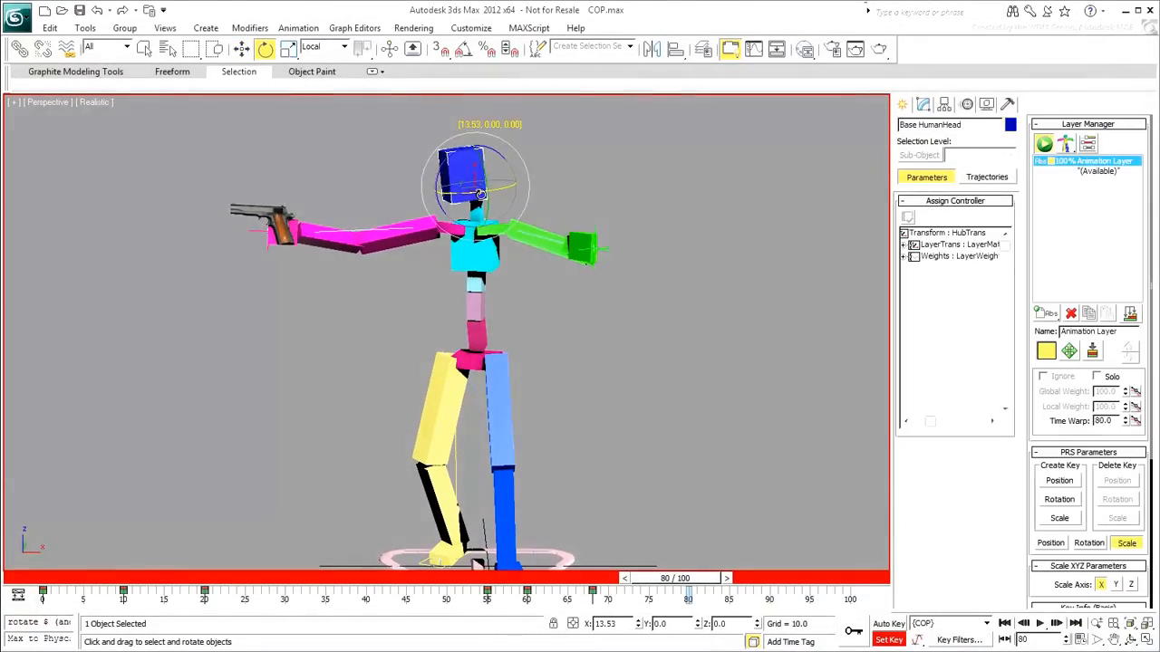
- Select the cop's green free upper arm at frame 80
{"action": "left_click", "coordinate": [272, 226]}
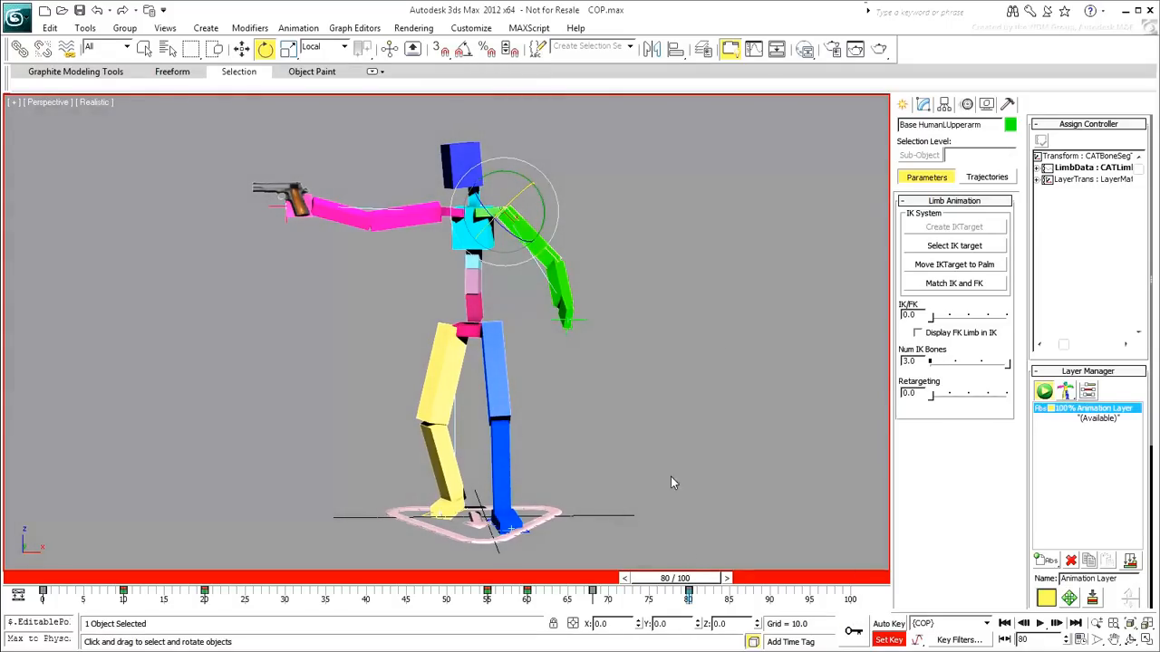
- Place HandGun_1911 in the cop's hand at frame 74, scrubbing frames 62–74 to check
{"action": "left_click_drag", "start_coordinate": [689, 589], "coordinate": [543, 589]}
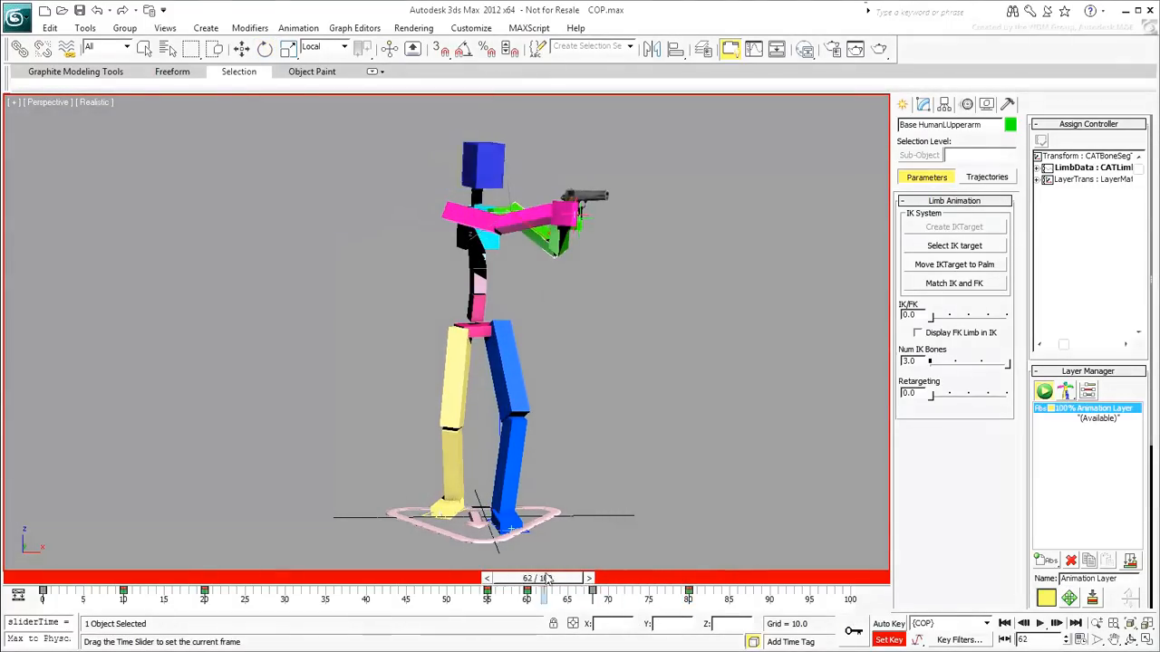
{"action": "left_click_drag", "start_coordinate": [544, 590], "coordinate": [631, 590]}
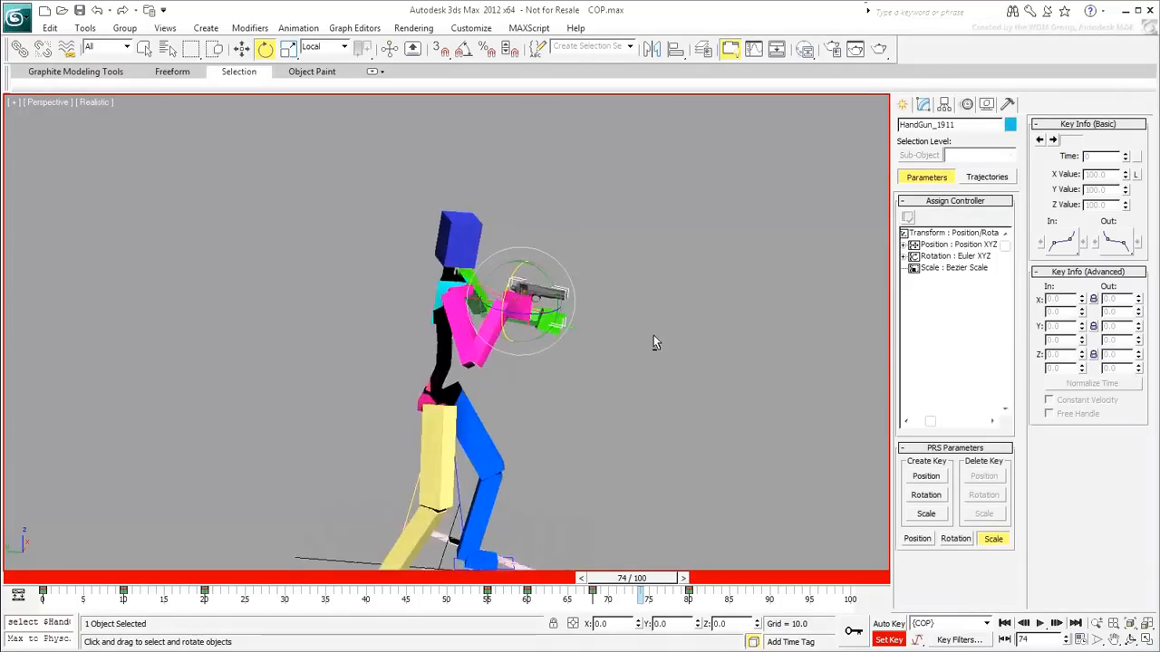
{"action": "right_click", "coordinate": [535, 362]}
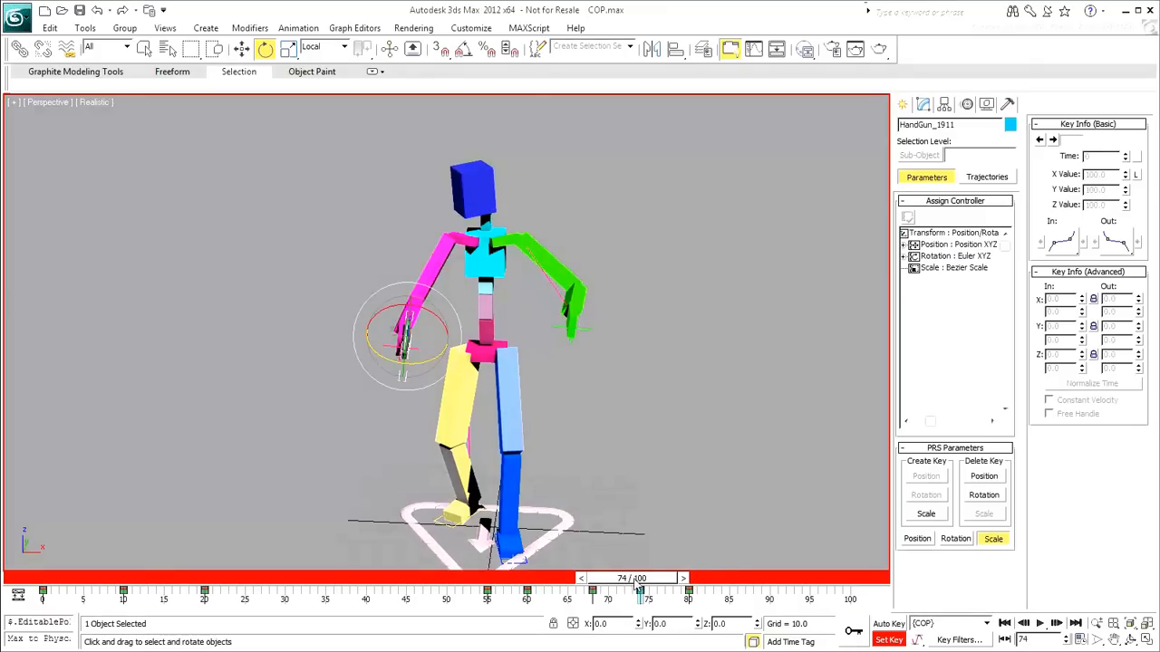
{"action": "left_click_drag", "start_coordinate": [639, 594], "coordinate": [634, 594]}
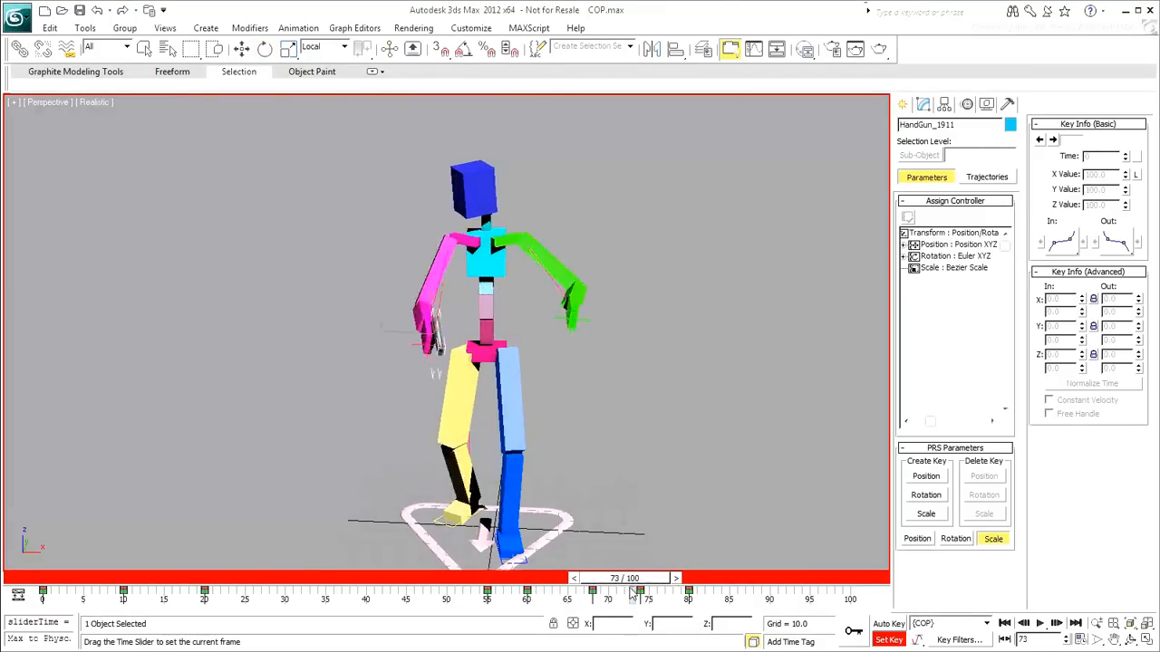
{"action": "left_click_drag", "start_coordinate": [634, 593], "coordinate": [593, 593]}
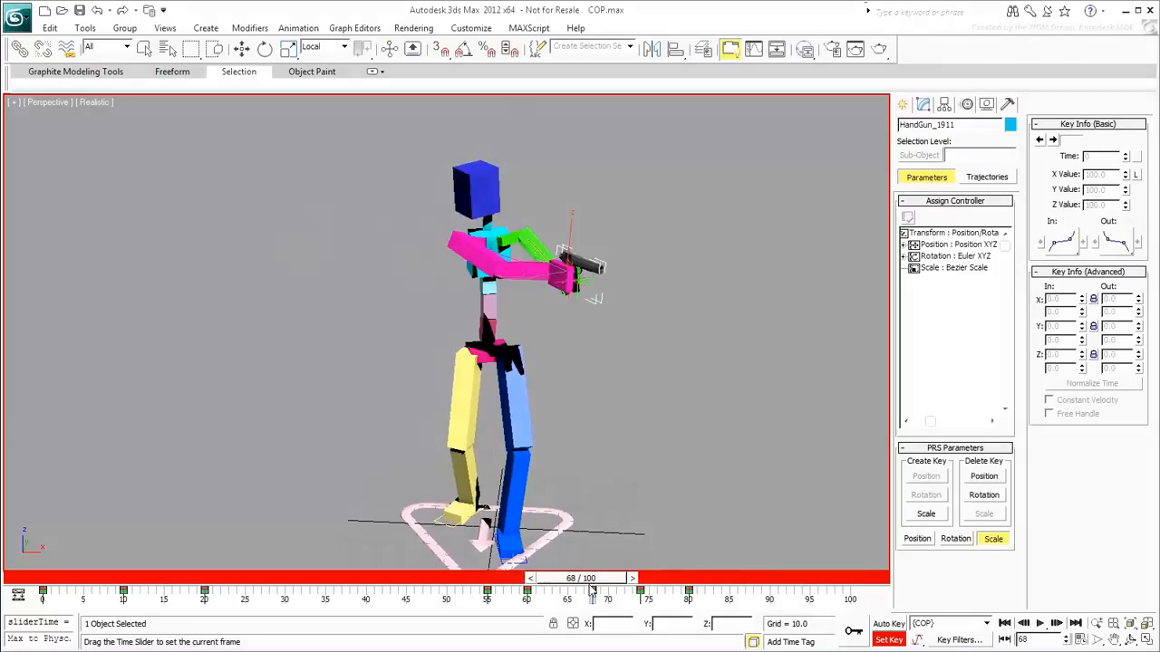
{"action": "left_click_drag", "start_coordinate": [593, 593], "coordinate": [644, 592]}
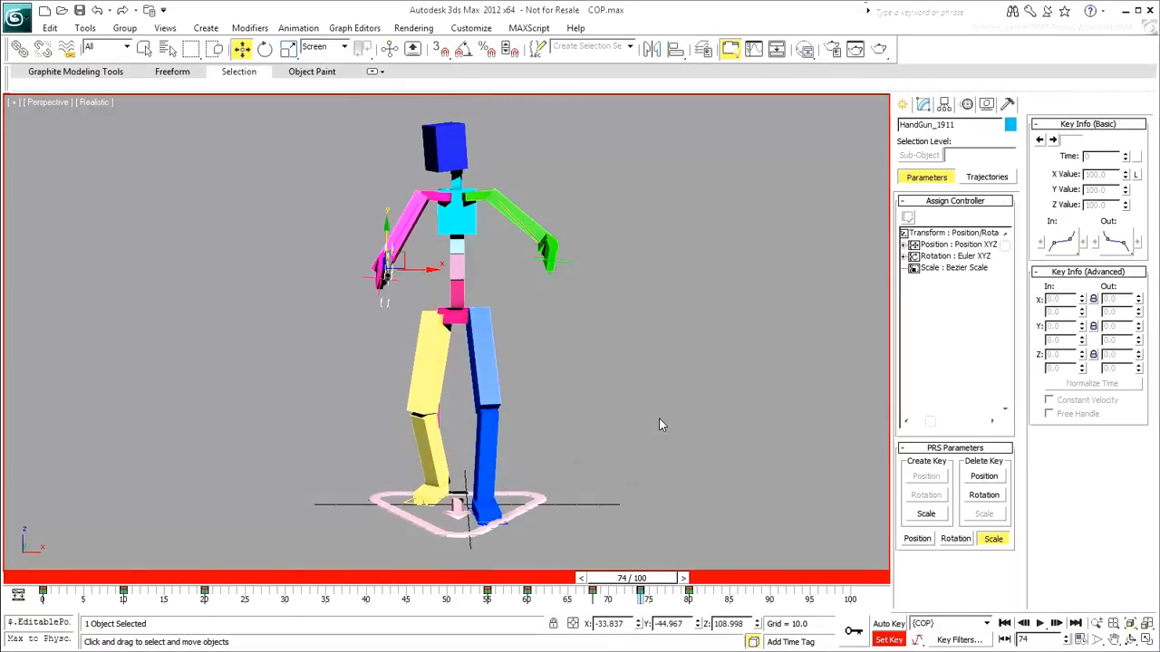
{"action": "left_click_drag", "start_coordinate": [646, 588], "coordinate": [623, 587]}
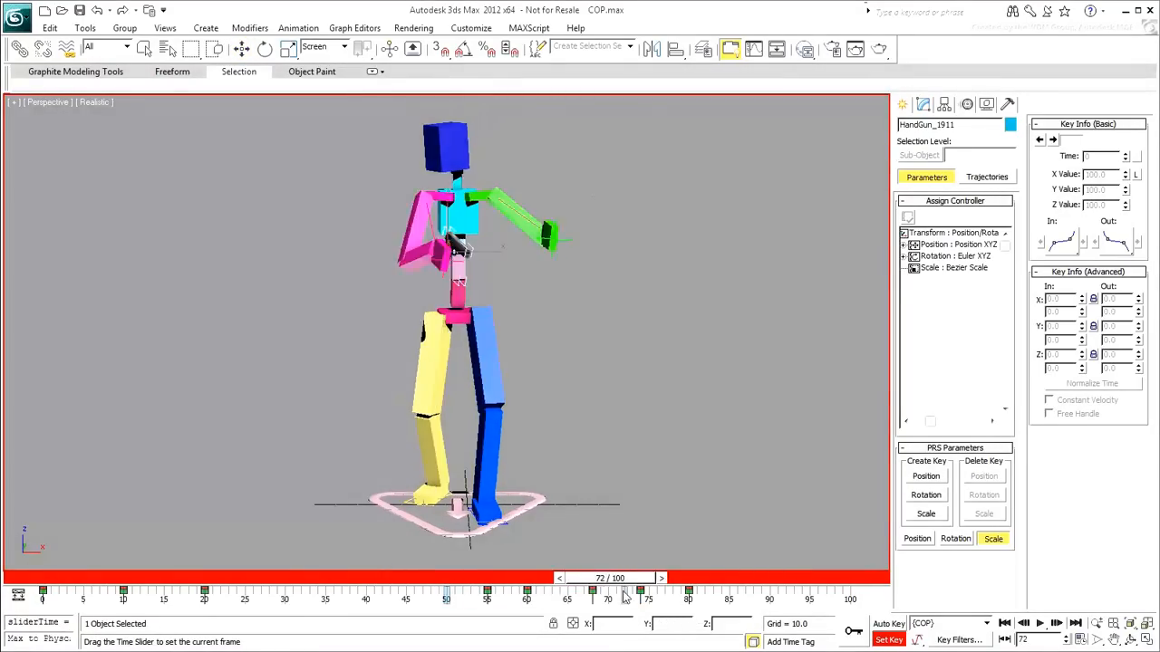
- Drag the time slider back to frame 0 to show the starting two-handed grip pose
{"action": "left_click_drag", "start_coordinate": [625, 589], "coordinate": [847, 589]}
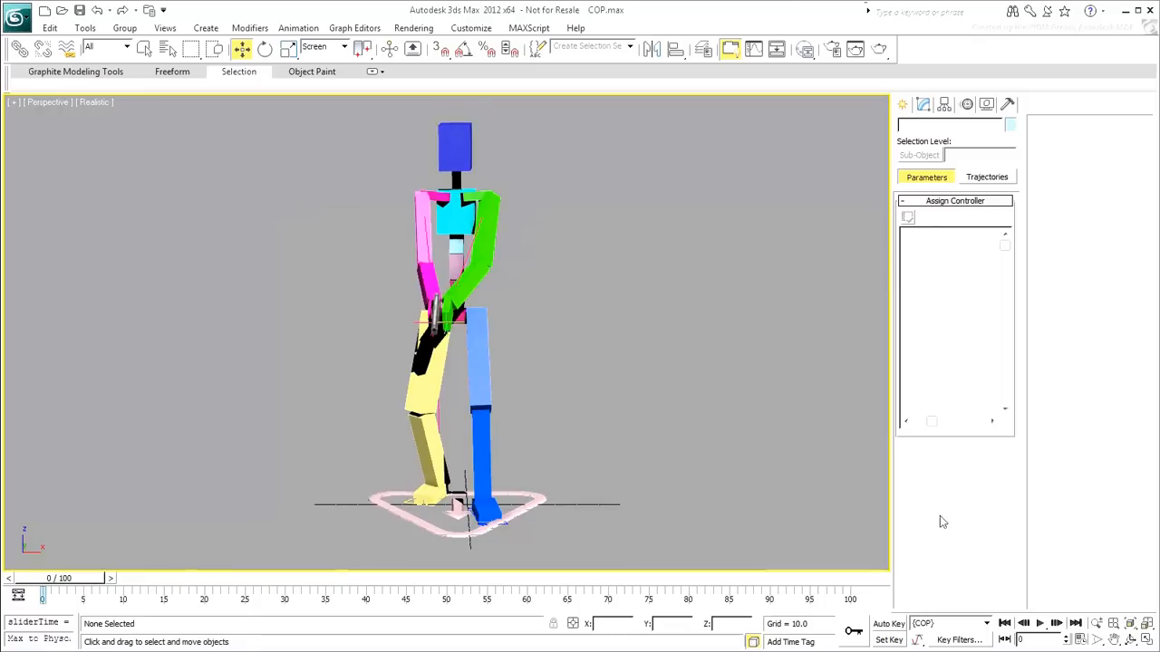
{"action": "left_click", "coordinate": [1040, 624]}
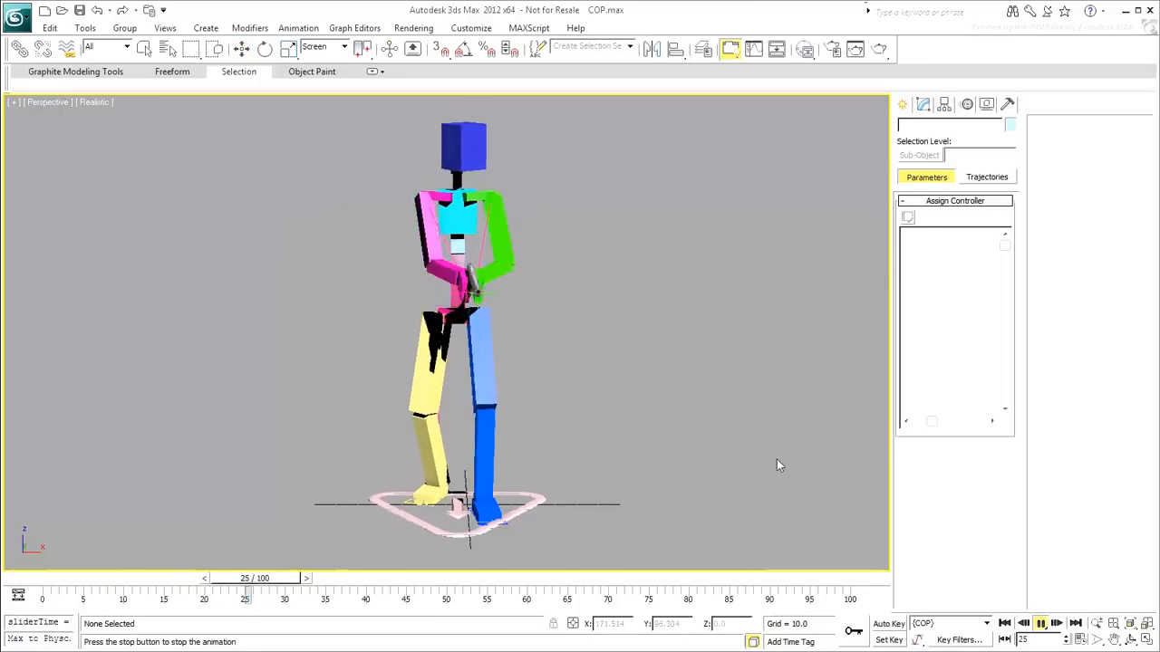
{"action": "left_click_drag", "start_coordinate": [245, 578], "coordinate": [731, 578]}
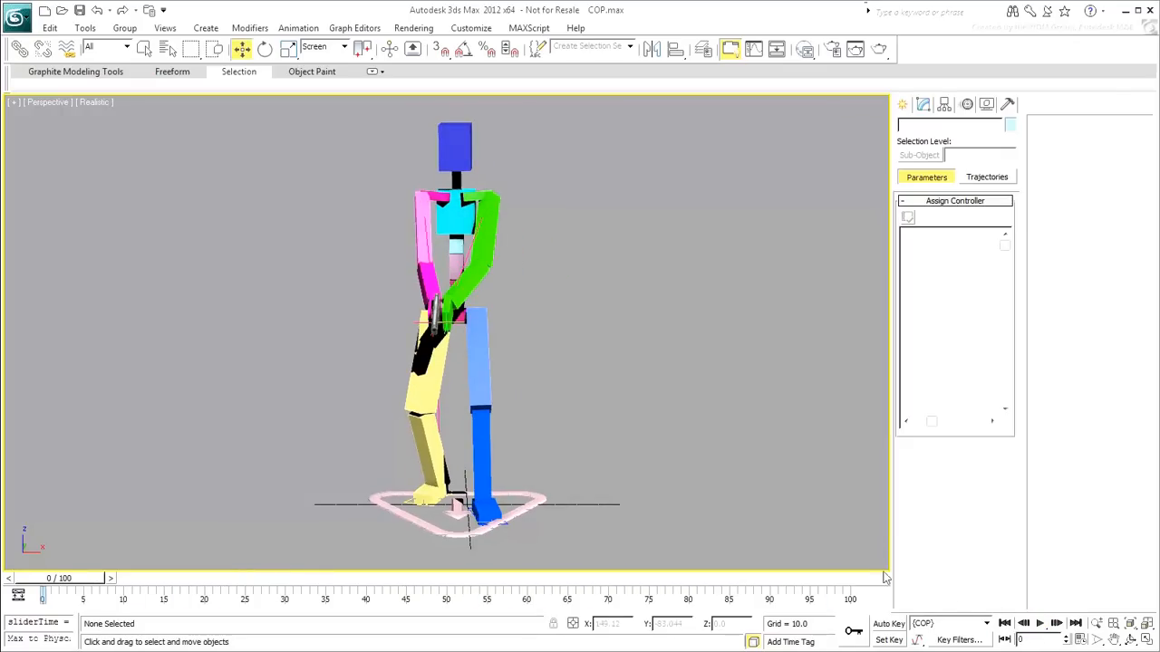
{"action": "mouse_move", "coordinate": [761, 444]}
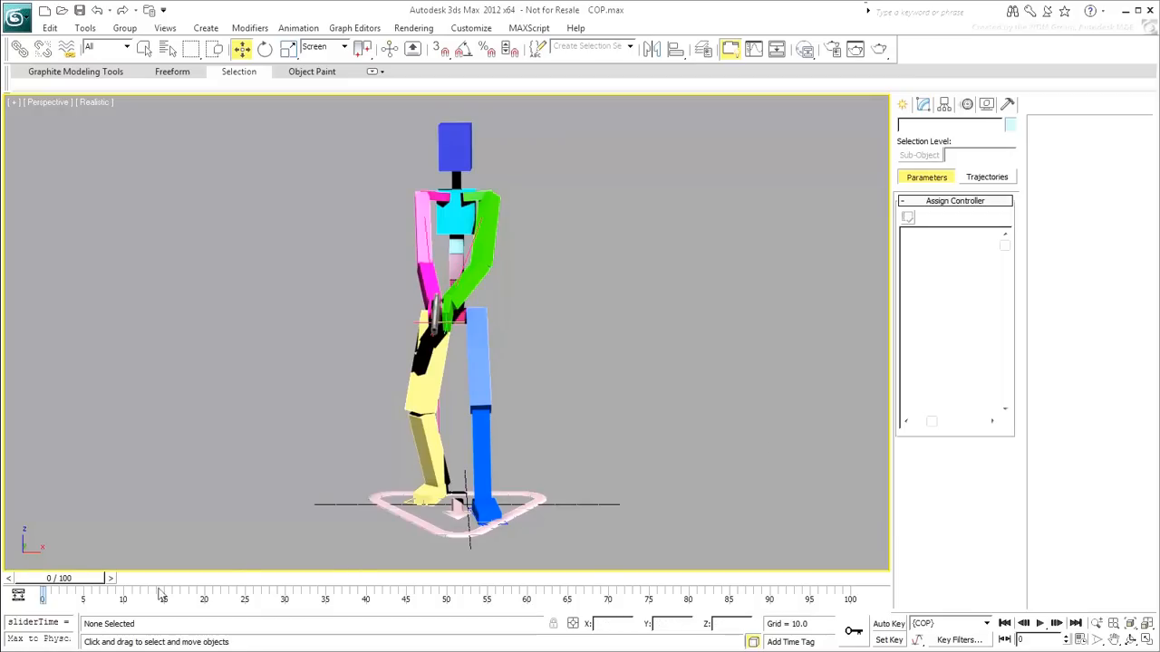
{"action": "left_click_drag", "start_coordinate": [42, 596], "coordinate": [204, 595]}
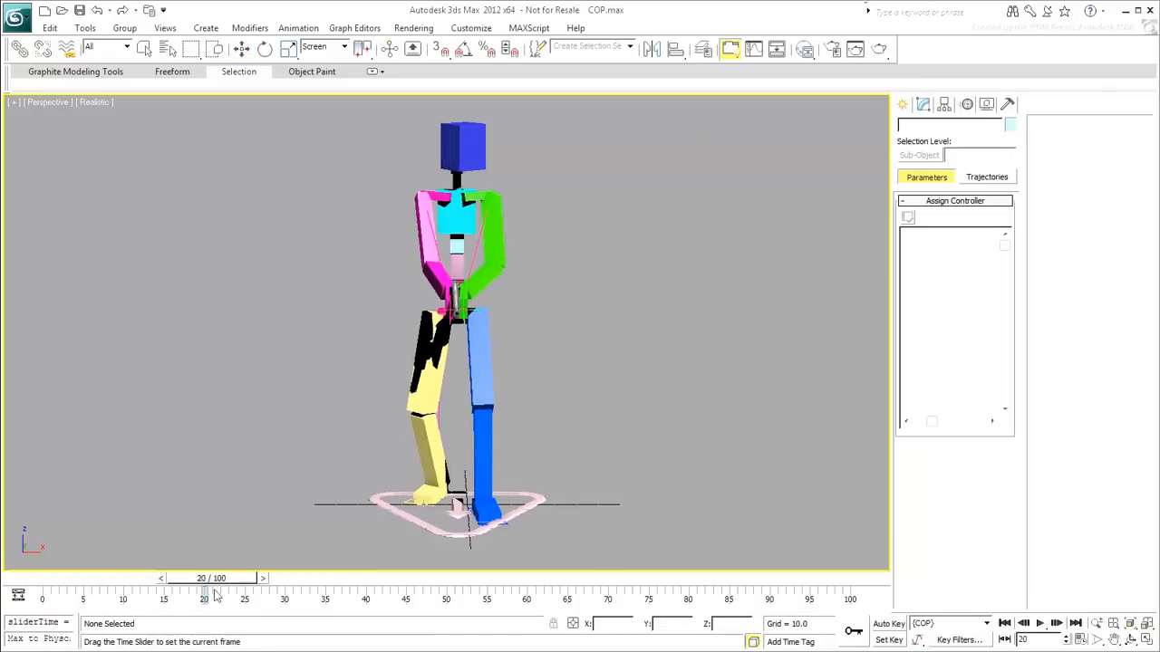
{"action": "left_click_drag", "start_coordinate": [203, 594], "coordinate": [471, 594]}
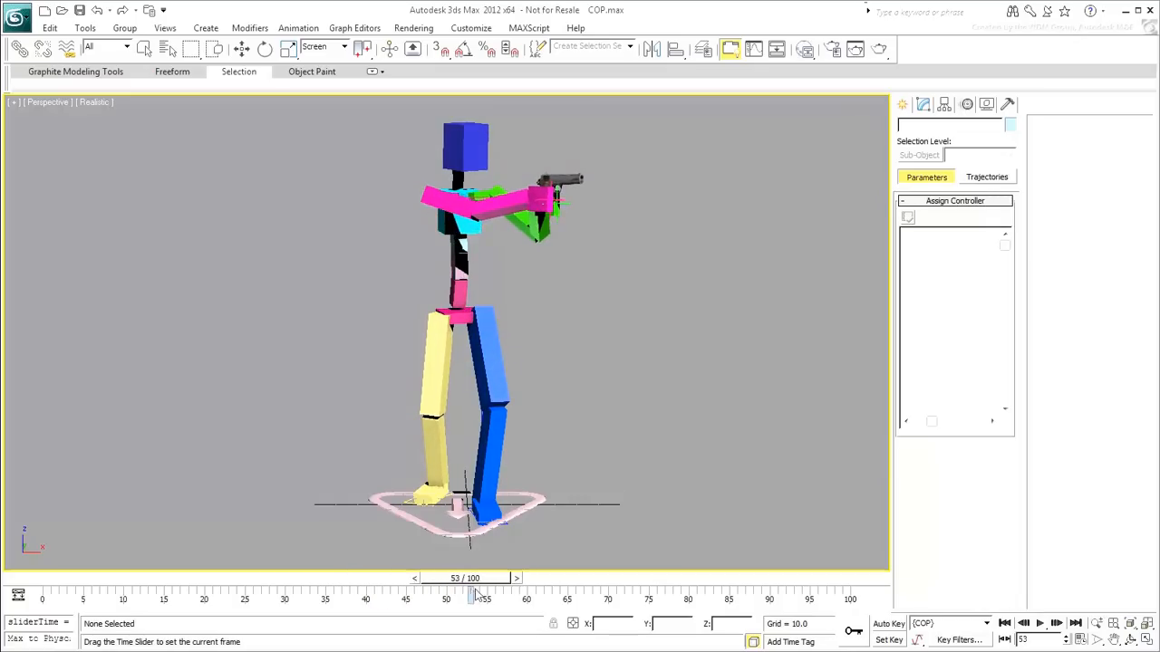
{"action": "left_click_drag", "start_coordinate": [476, 596], "coordinate": [589, 596]}
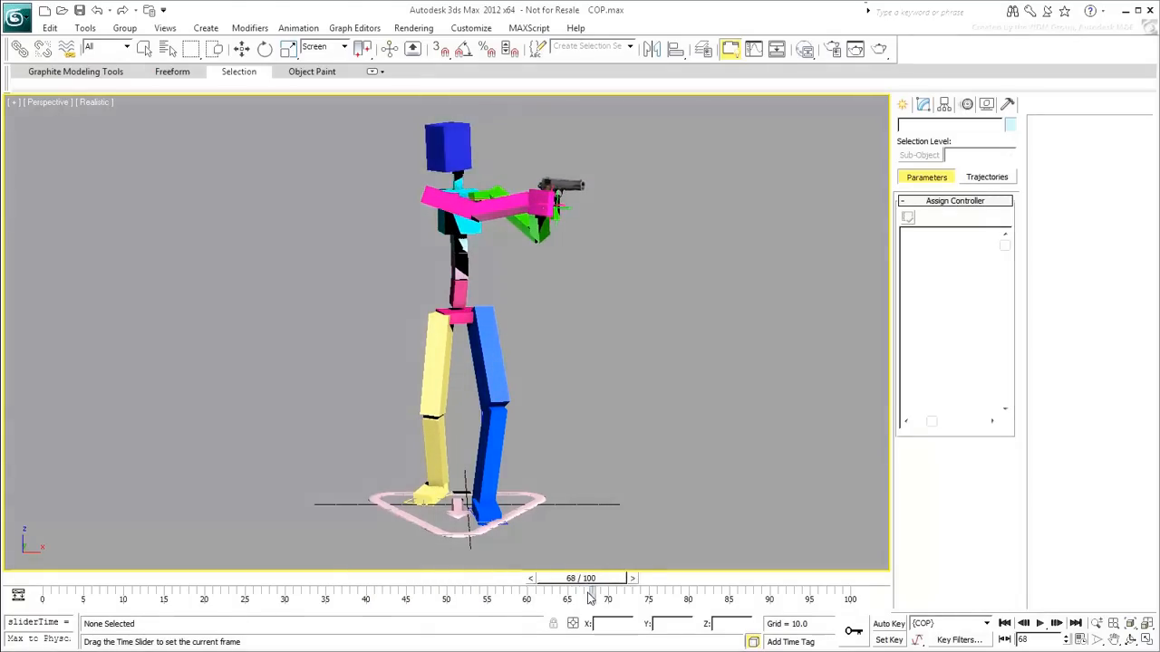